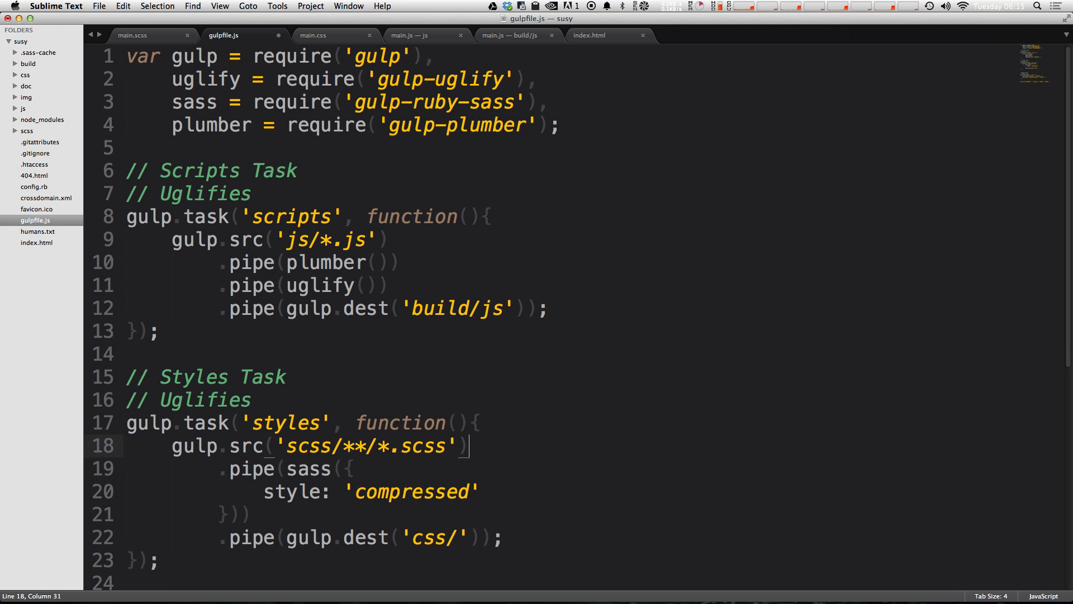
# - Switch to the main.scss tab and save the stylesheet
pyautogui.scroll(-3)
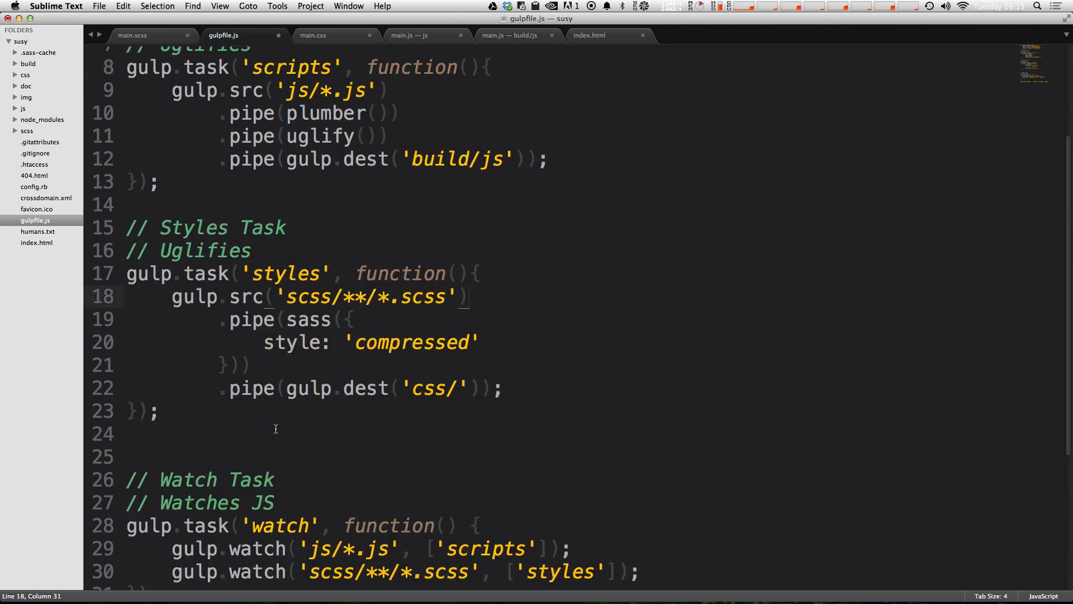
pyautogui.scroll(-3)
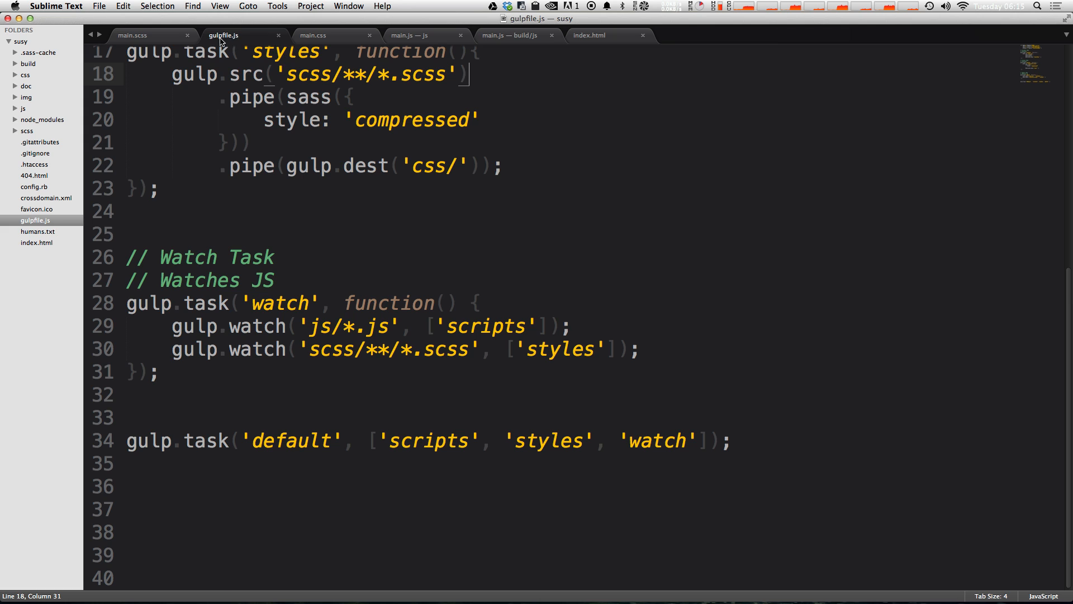
pyautogui.click(145, 34)
pyautogui.write('$large:960')
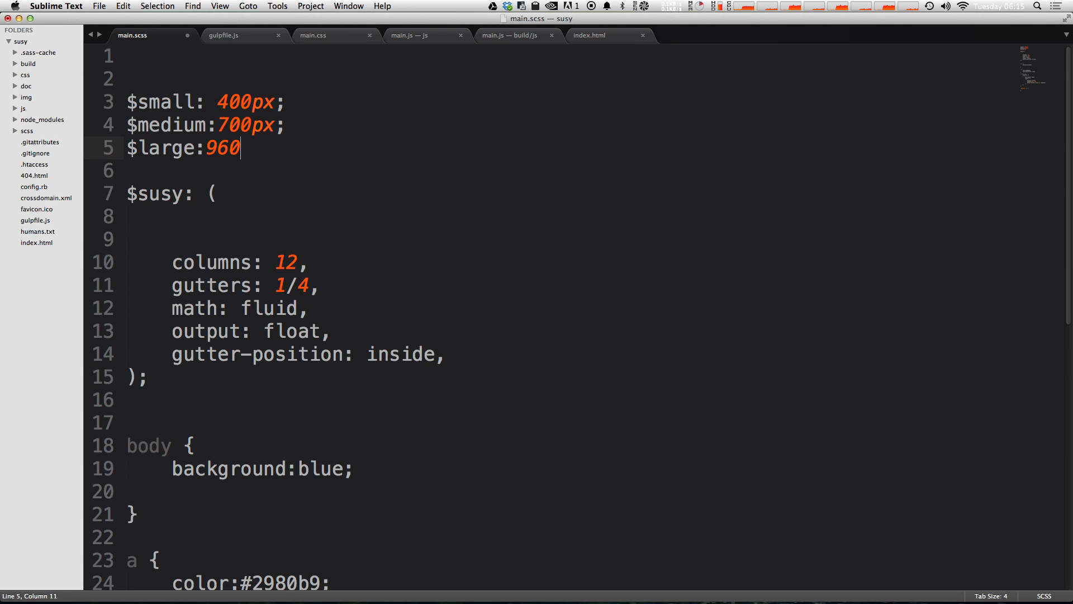
pyautogui.press('cmd+s')
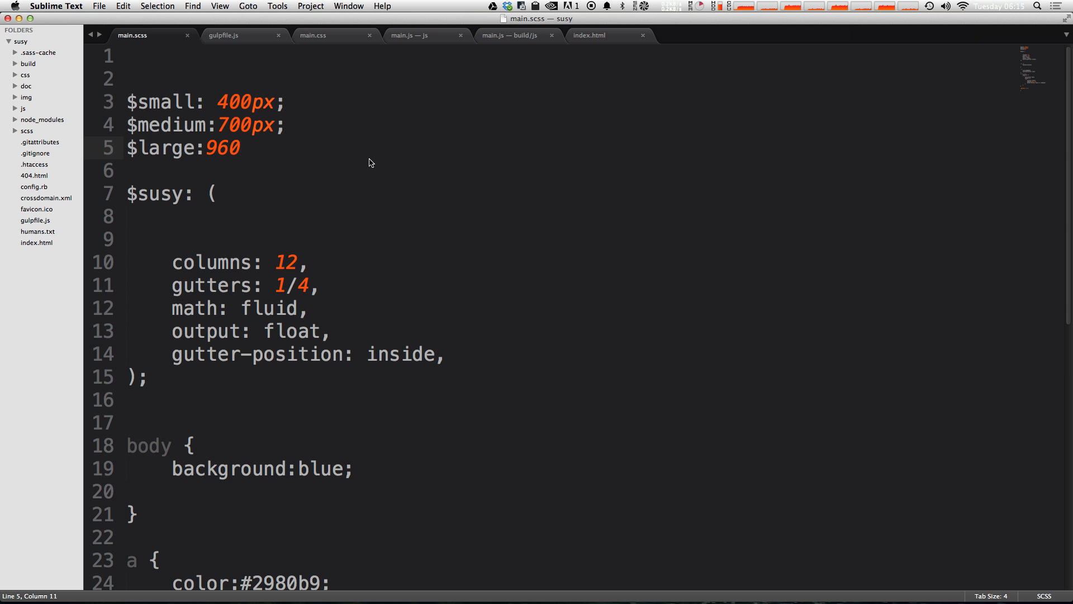
# - In gulpfile.js, add .on('error', console.error.bind(console)) after the sass step of the styles task
pyautogui.click(228, 34)
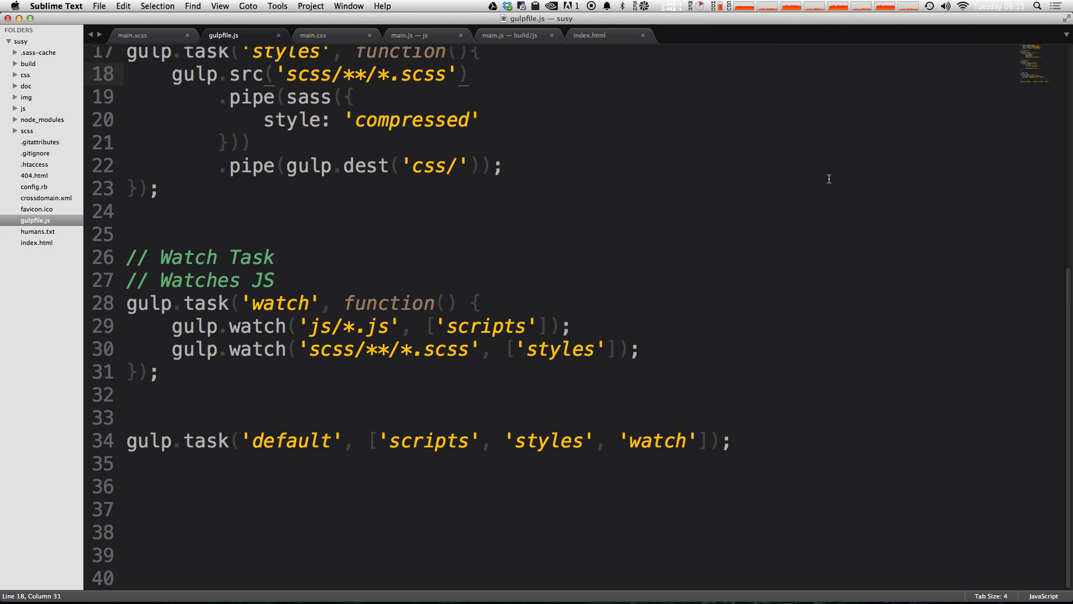
pyautogui.moveTo(562, 196)
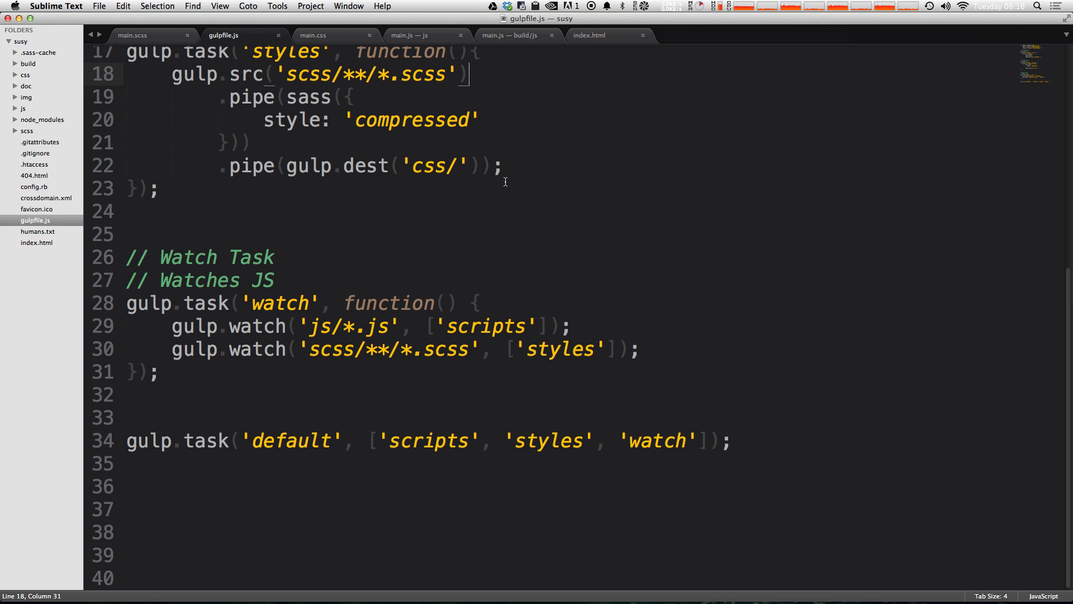
pyautogui.moveTo(467, 96)
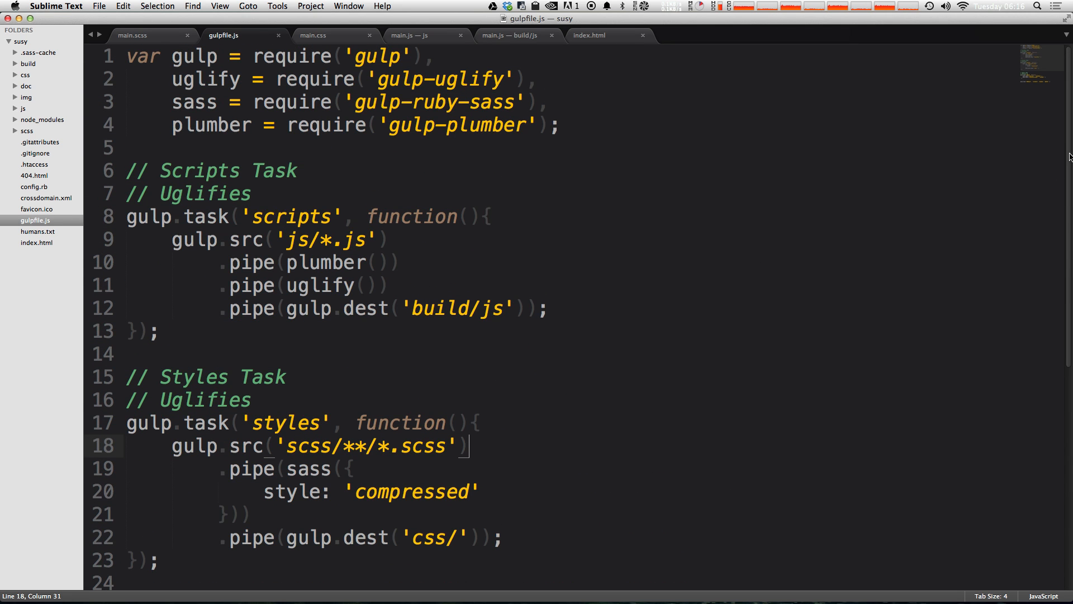
pyautogui.scroll(-3)
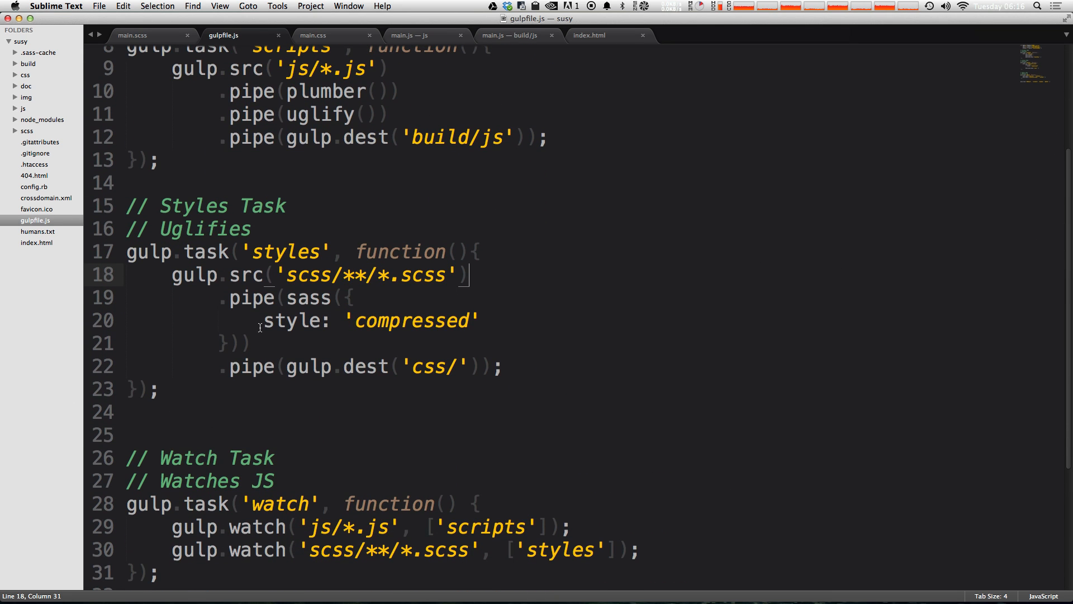
pyautogui.moveTo(381, 348)
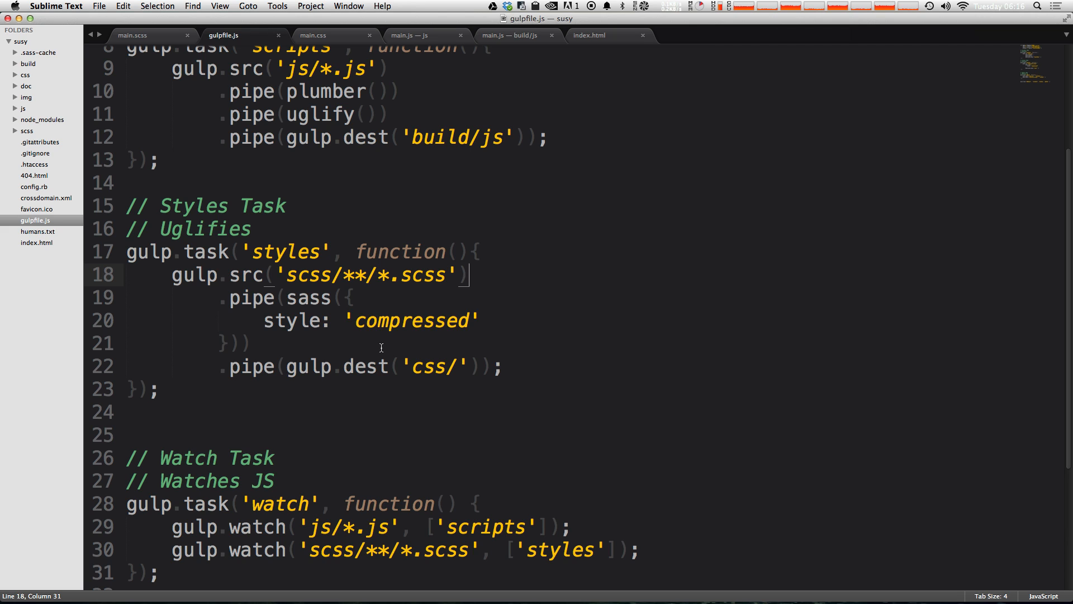
pyautogui.moveTo(300, 308)
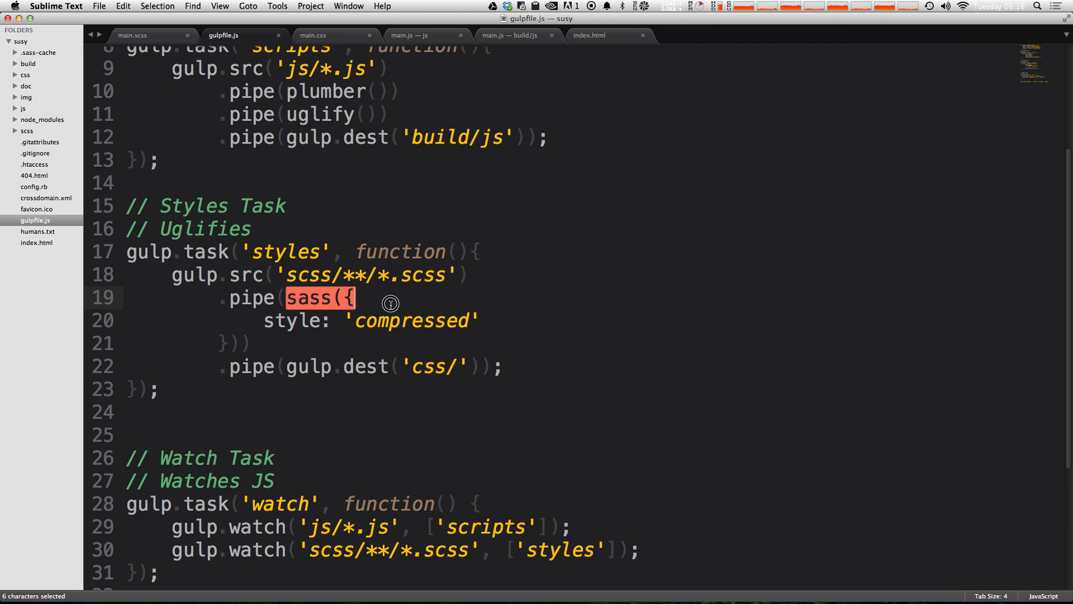
pyautogui.moveTo(372, 333)
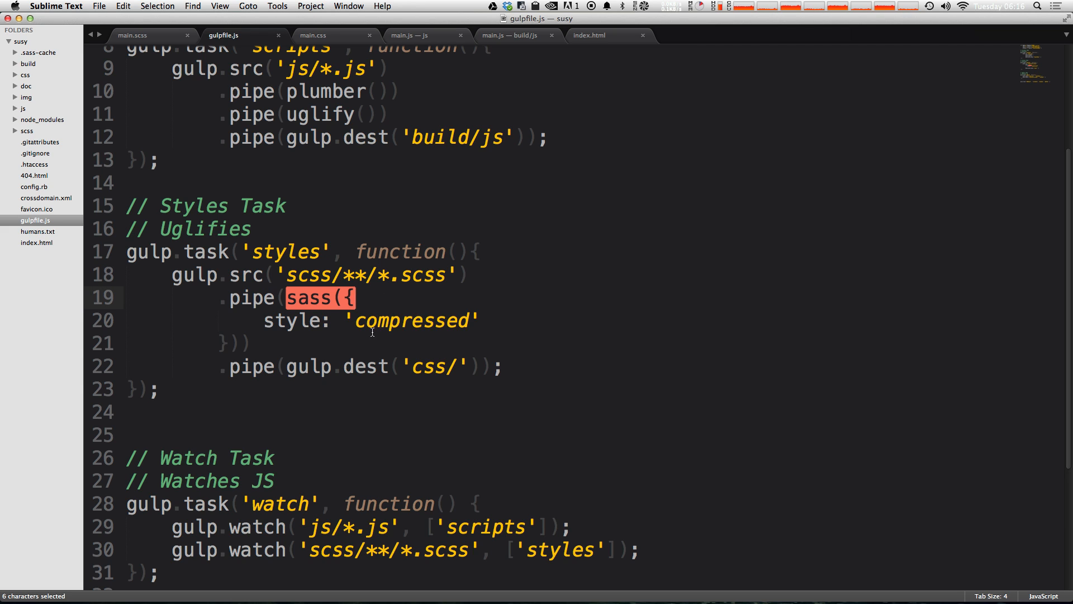
pyautogui.press('Return')
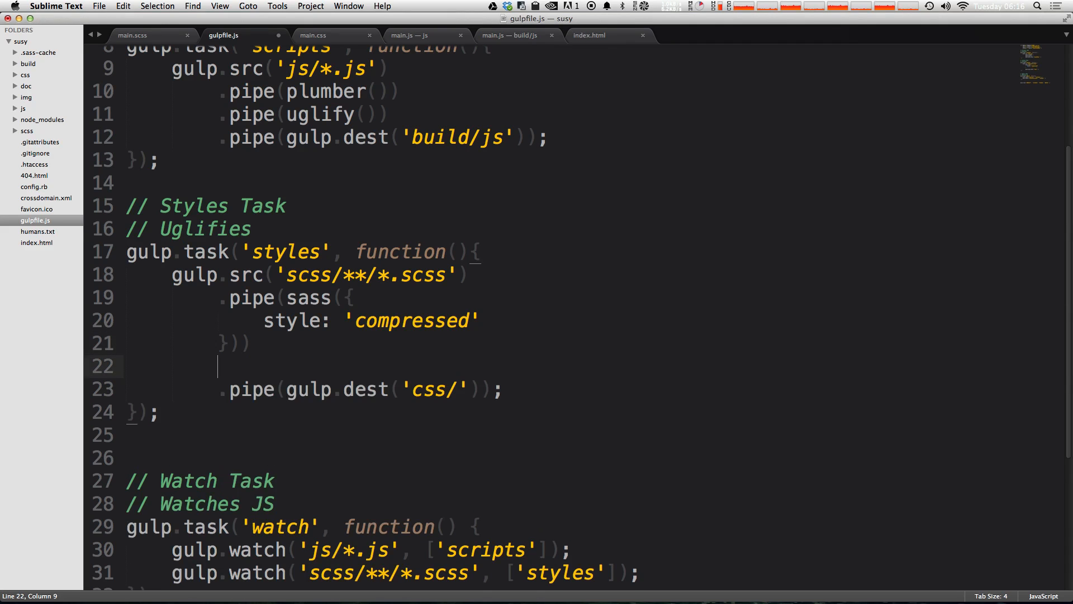
pyautogui.write('on(')
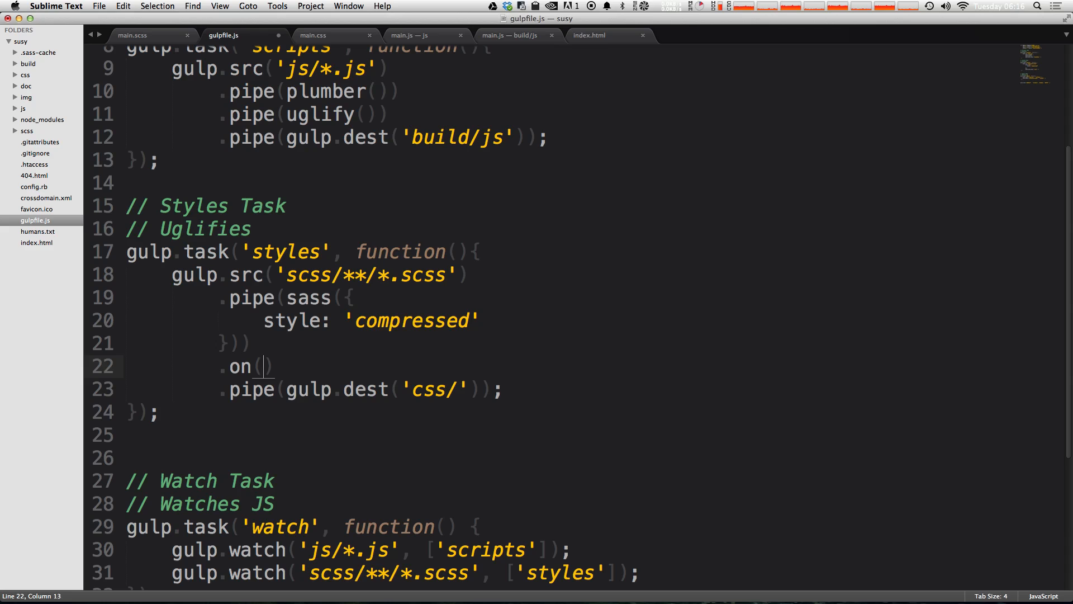
pyautogui.write("''")
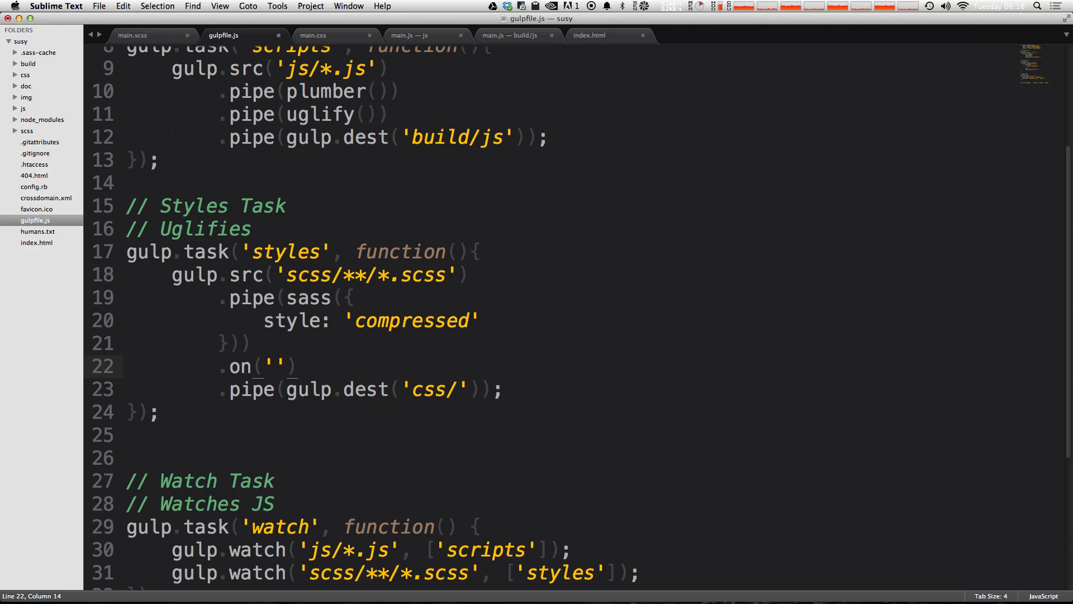
pyautogui.write('error')
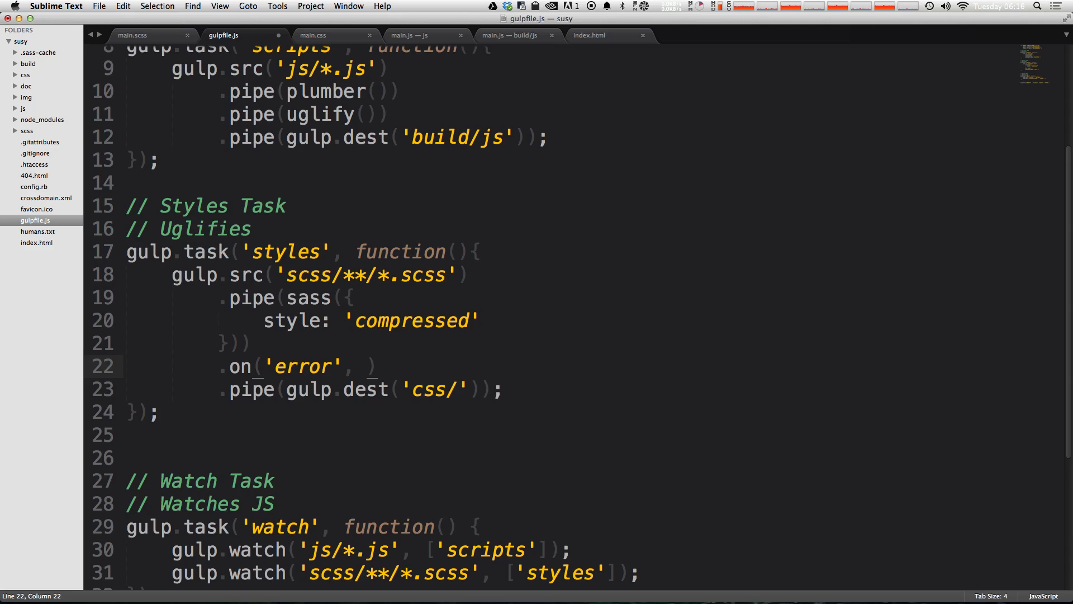
pyautogui.write('console.')
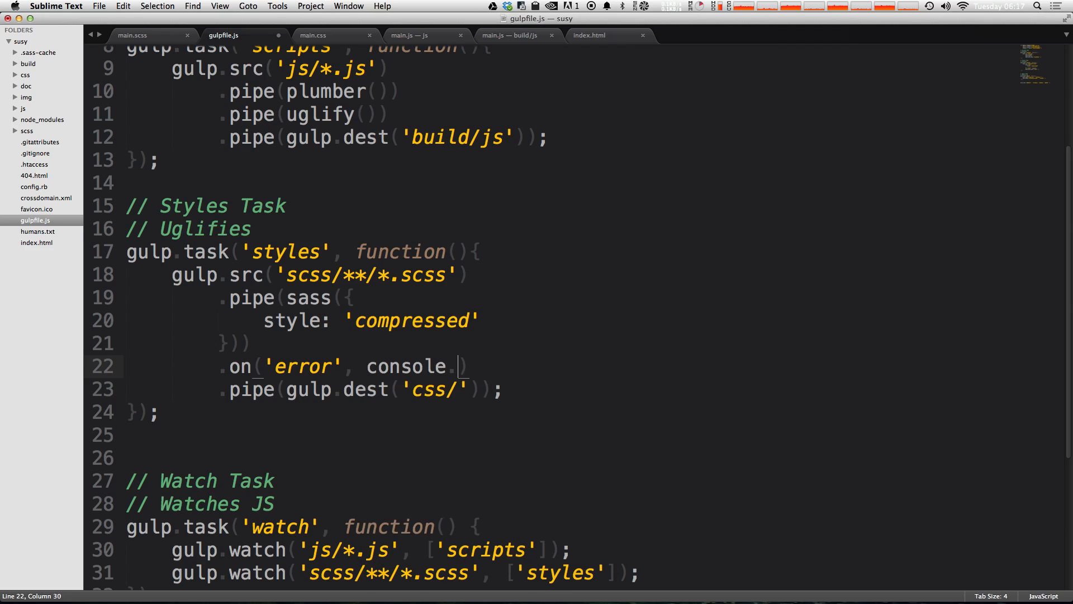
pyautogui.write('.error')
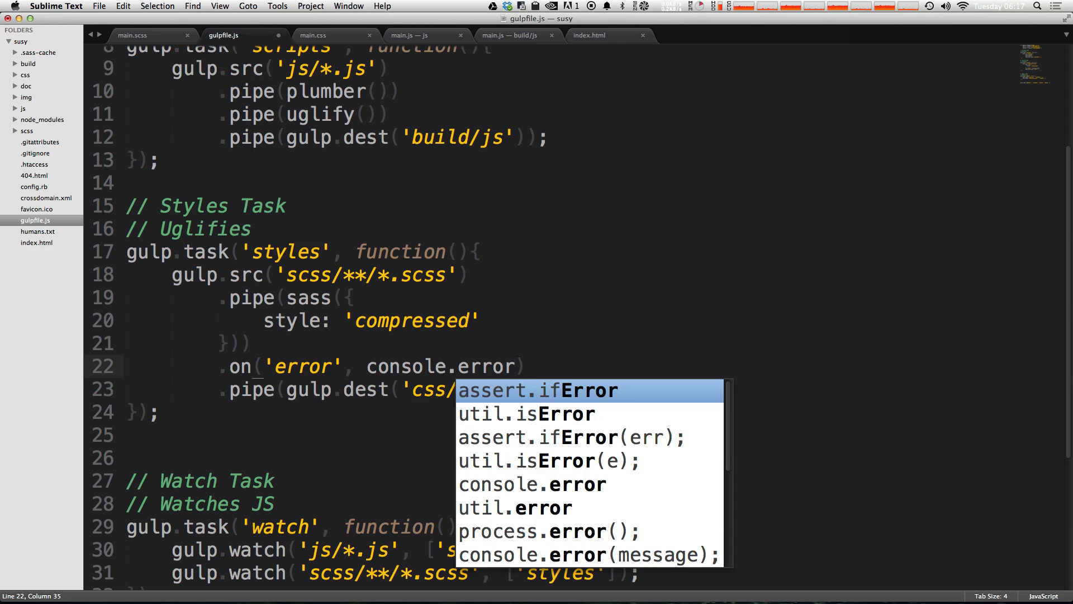
pyautogui.write('.bind(')
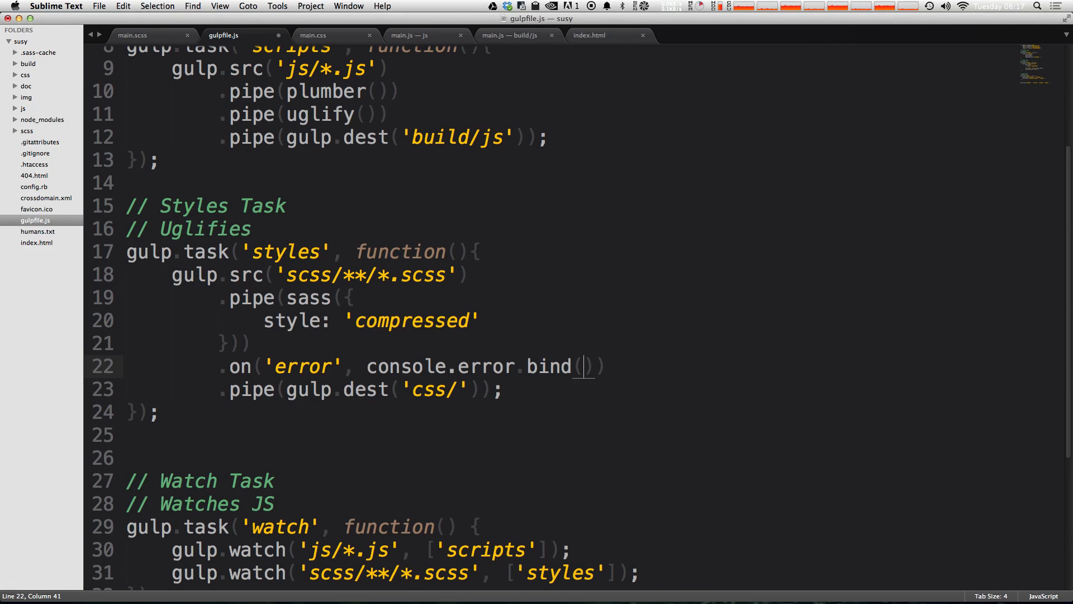
pyautogui.write('console.log([data], [...])')
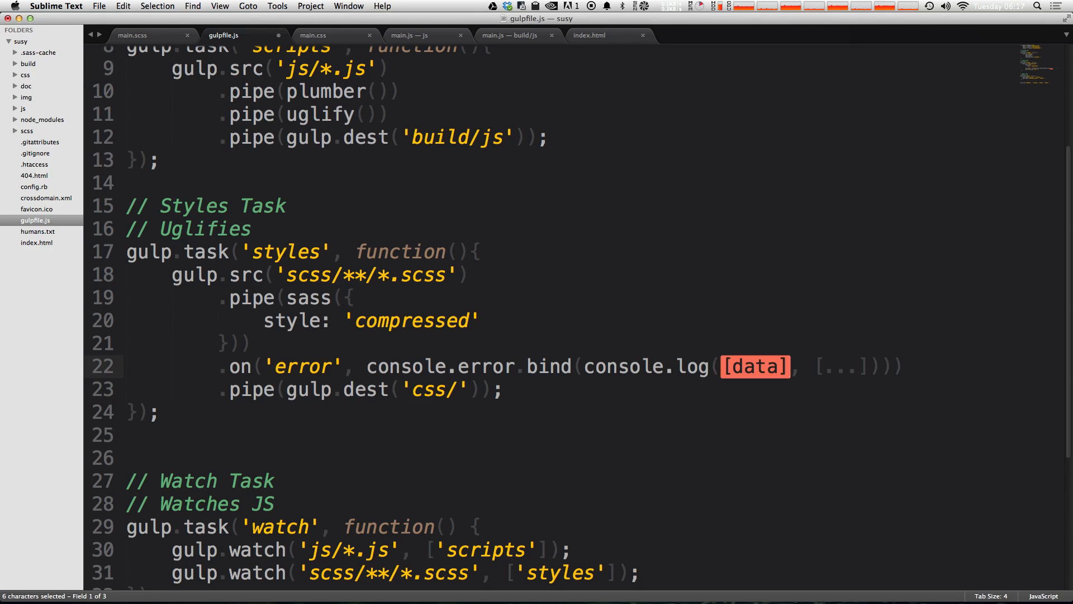
pyautogui.write('conson')
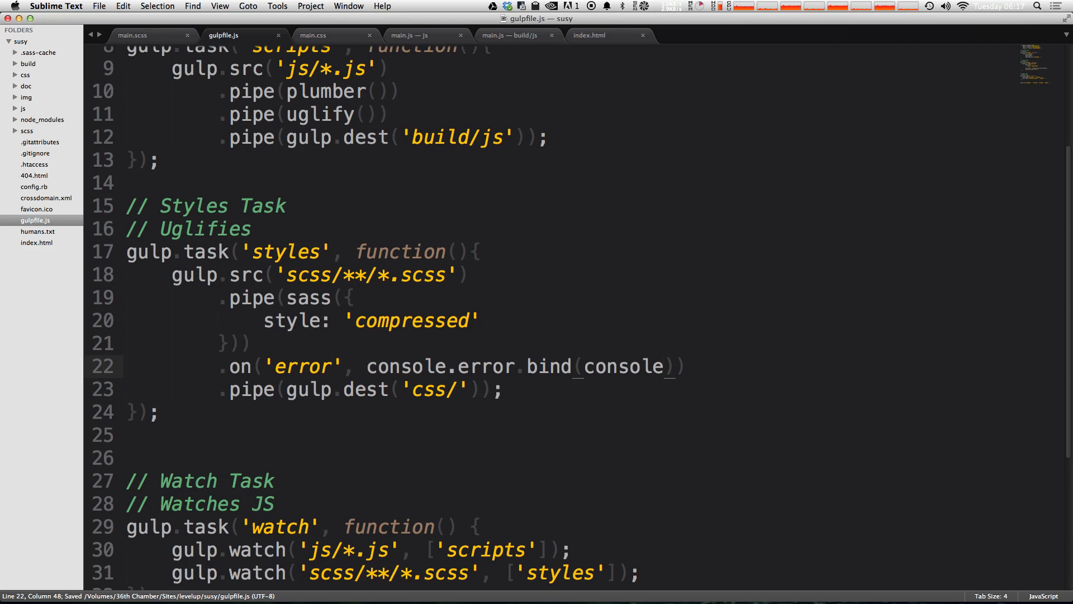
pyautogui.click(416, 366)
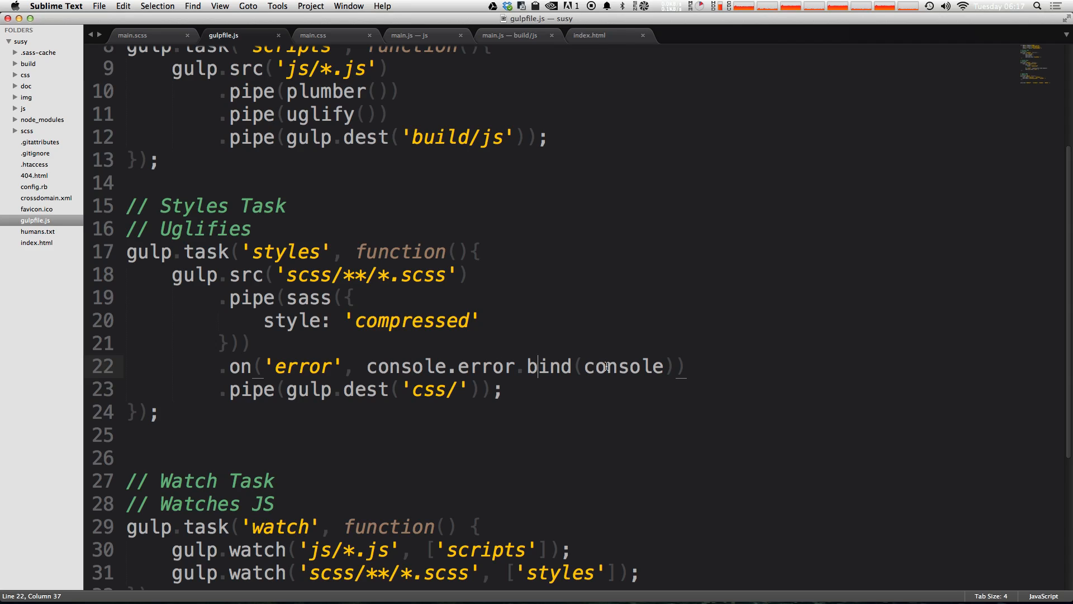
pyautogui.click(672, 364)
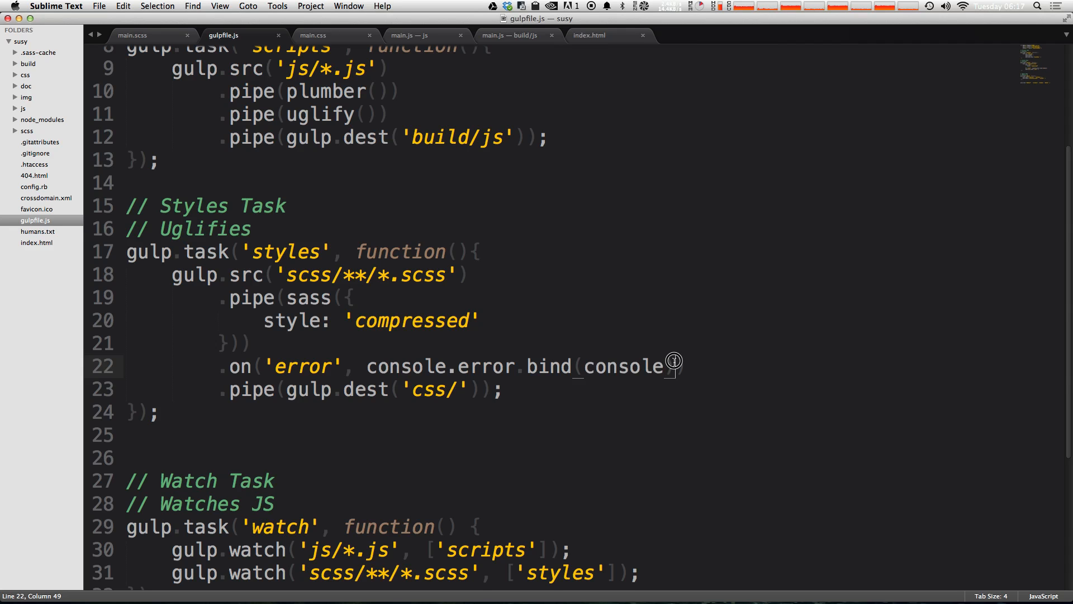
# - Back in the editor, save main.scss with $large left as a bare 960
pyautogui.press('cmd+tab')
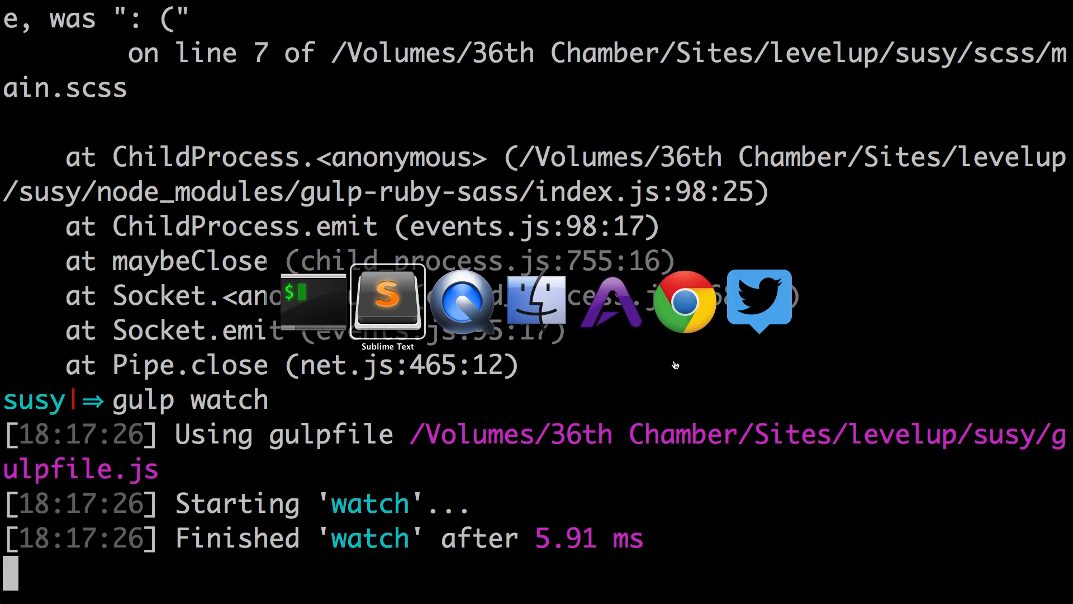
pyautogui.click(387, 300)
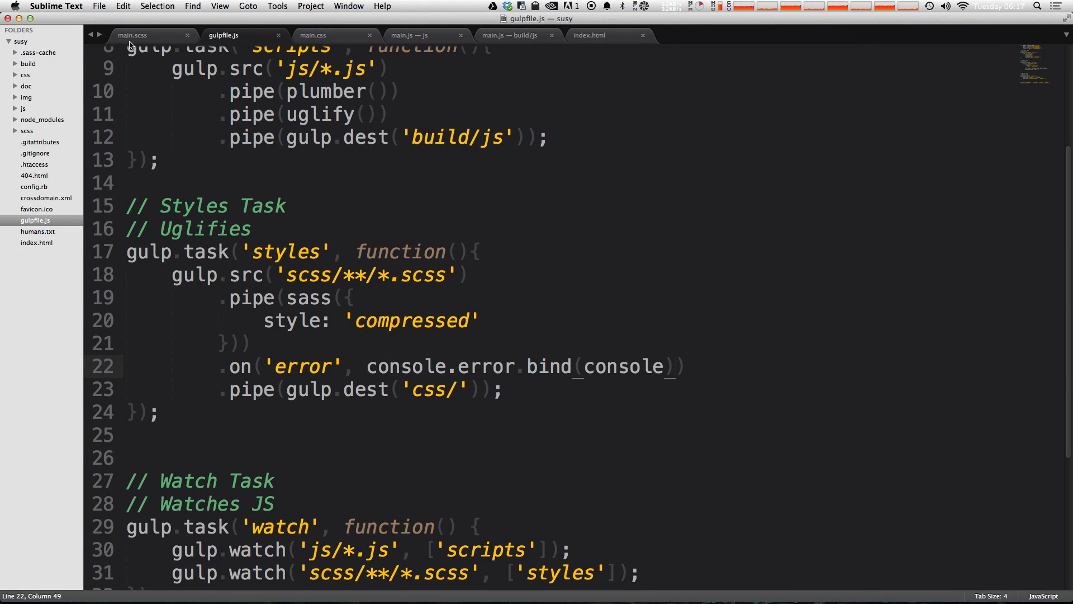
pyautogui.click(140, 35)
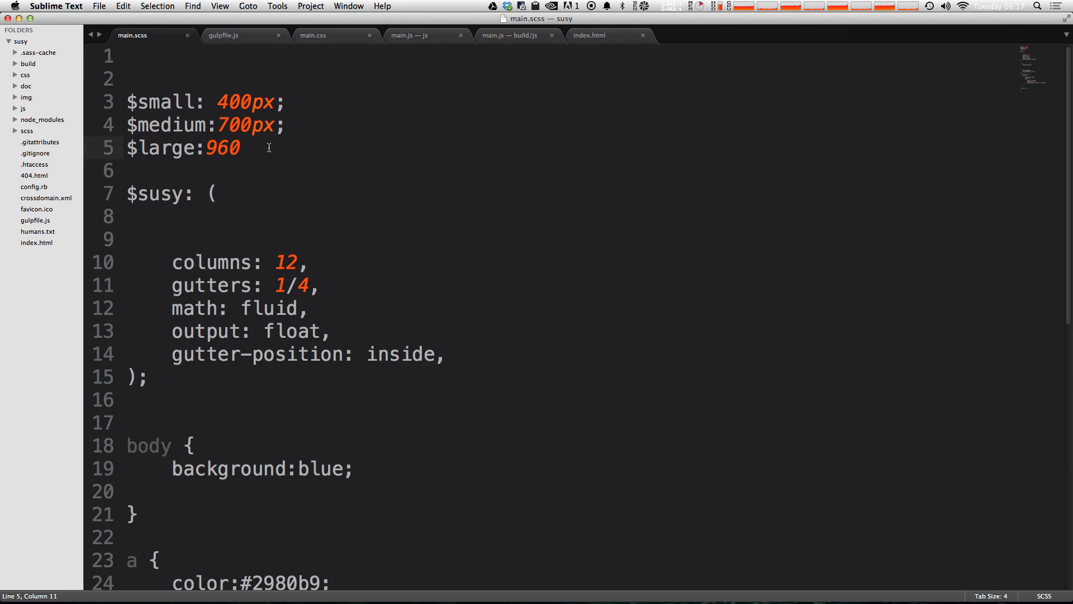
pyautogui.press('cmd+s')
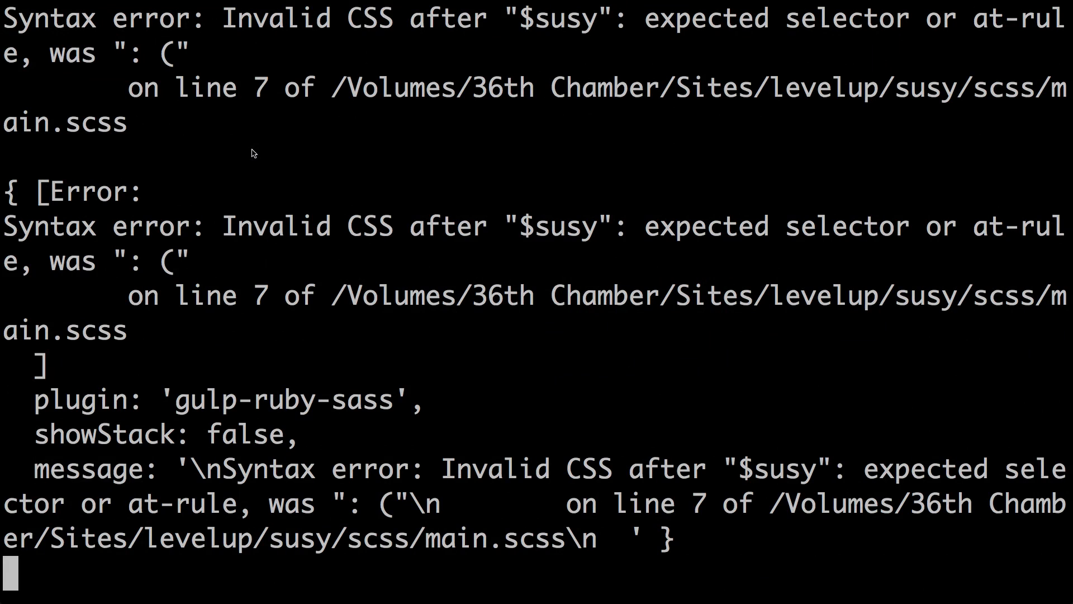
pyautogui.moveTo(338, 178)
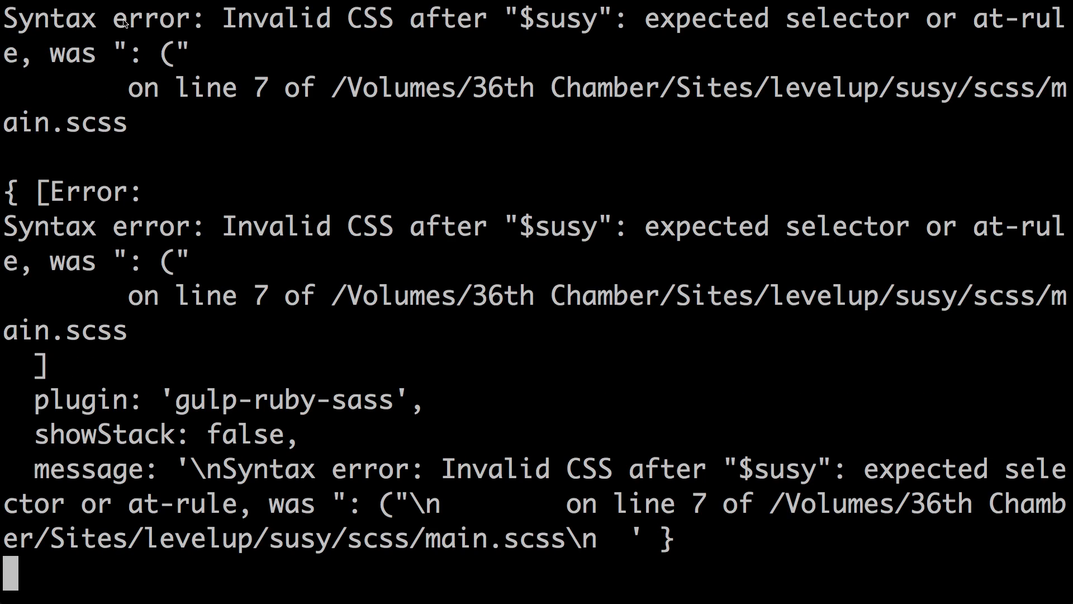
pyautogui.moveTo(295, 305)
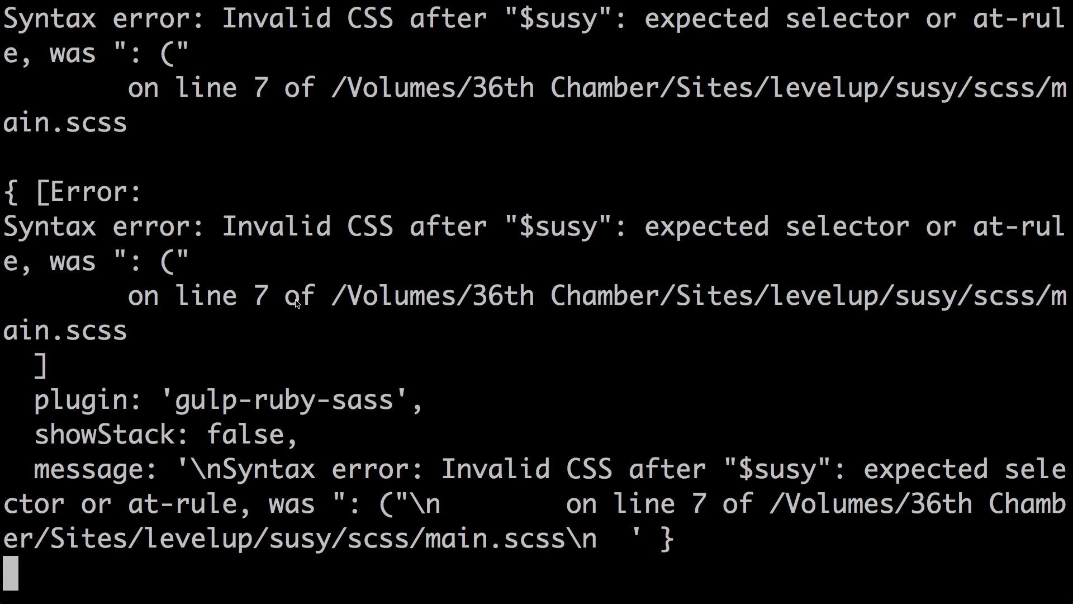
# - Bring up iTerm's gulp watch output reporting the main.scss line-7 syntax error
pyautogui.doubleClick(262, 295)
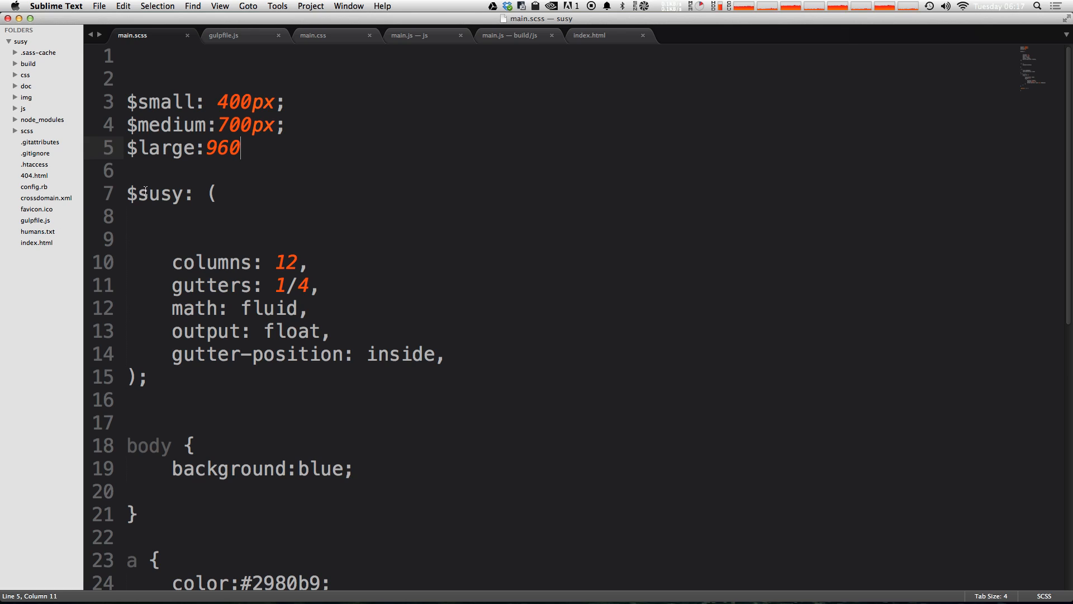
pyautogui.moveTo(287, 148)
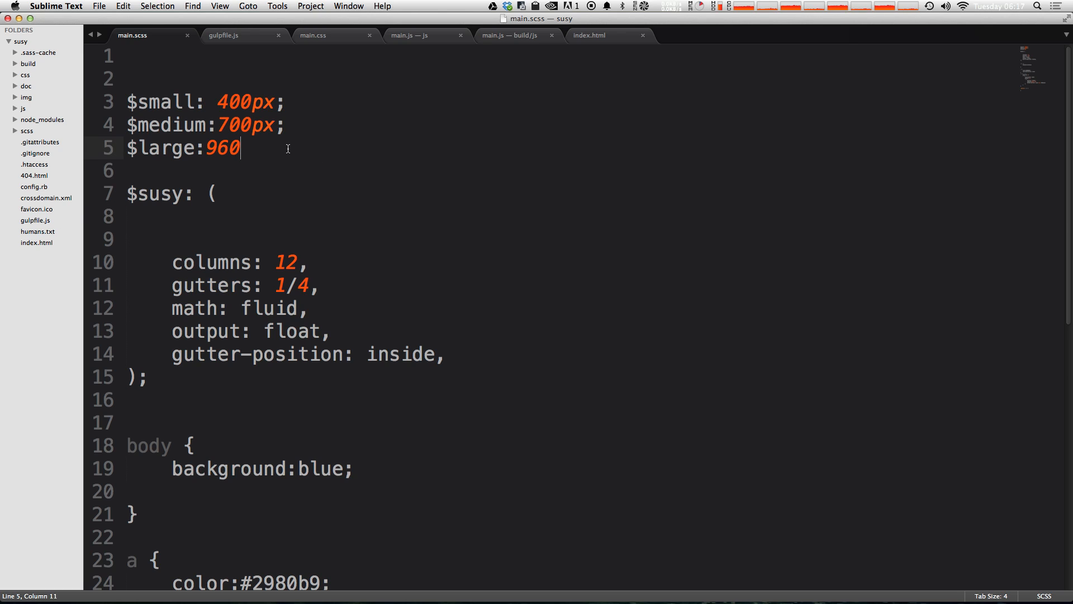
# - Restore 'px;' after $large:960 in main.scss, save, and switch to the terminal
pyautogui.write('px;')
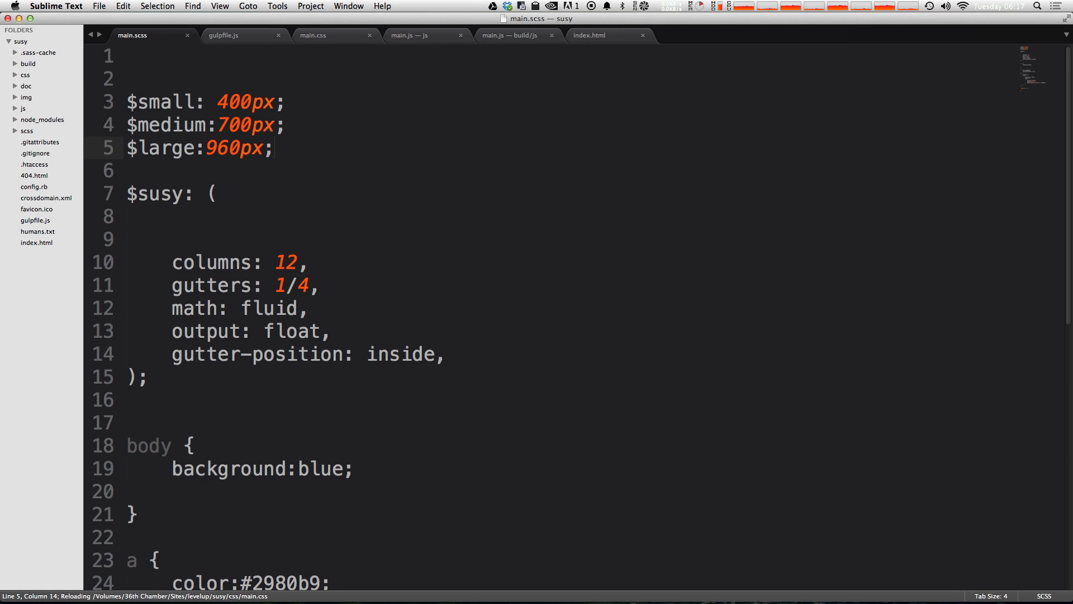
pyautogui.press('cmd+tab')
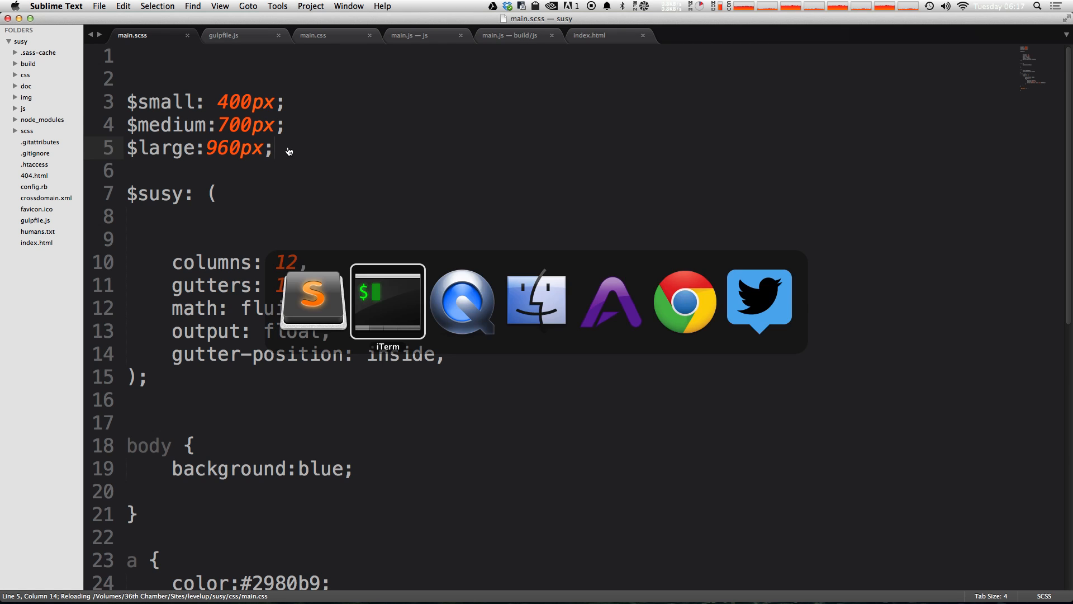
pyautogui.click(387, 302)
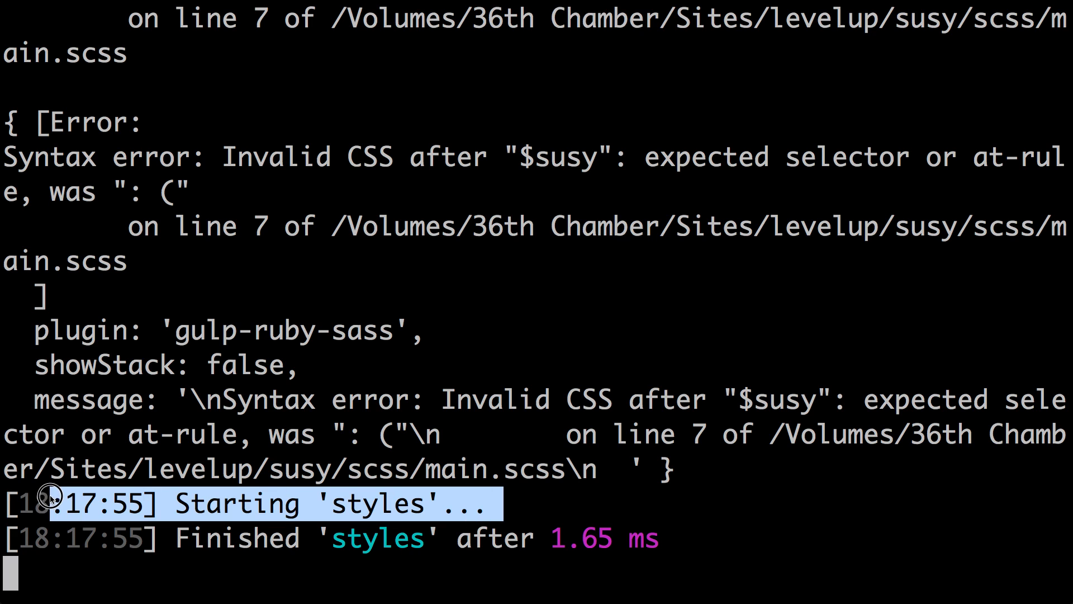
pyautogui.moveTo(581, 520)
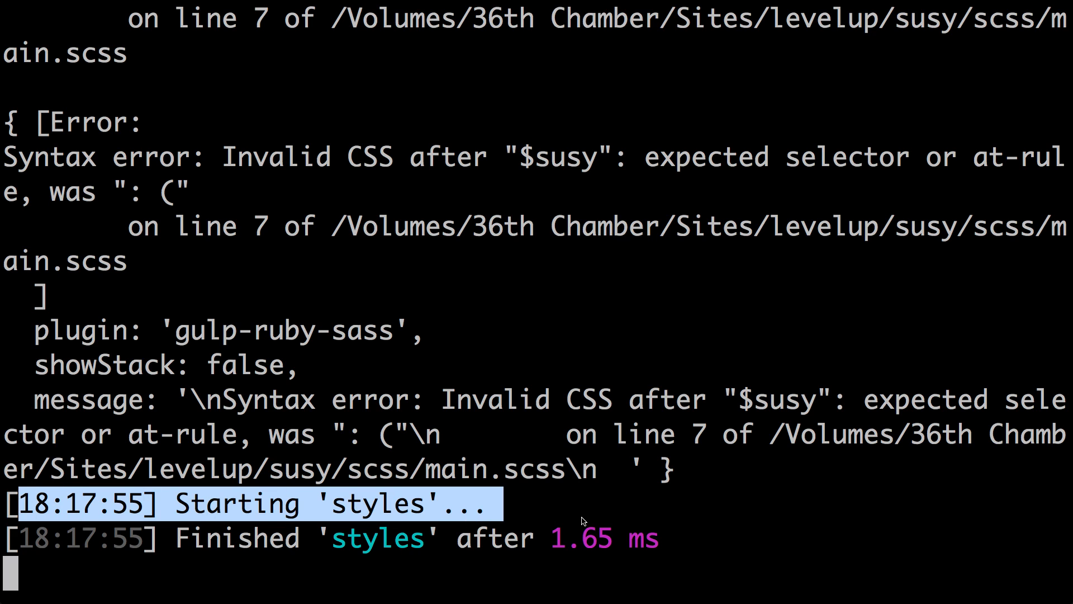
pyautogui.moveTo(651, 541)
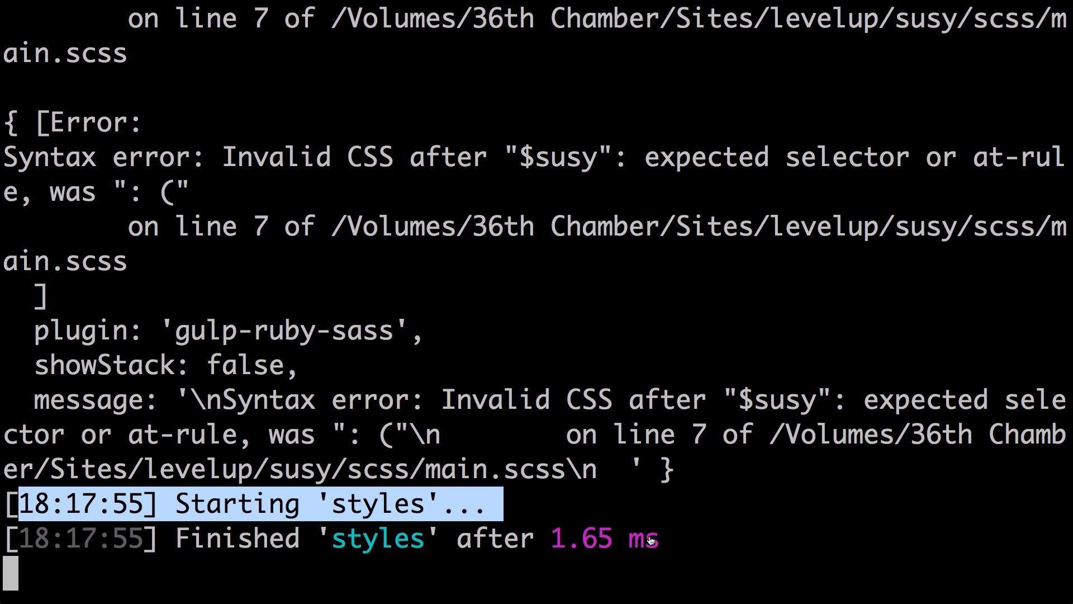
# - Return to gulpfile.js in Sublime Text and copy the styles task's .on('error', ...) line
pyautogui.press('Cmd+Tab')
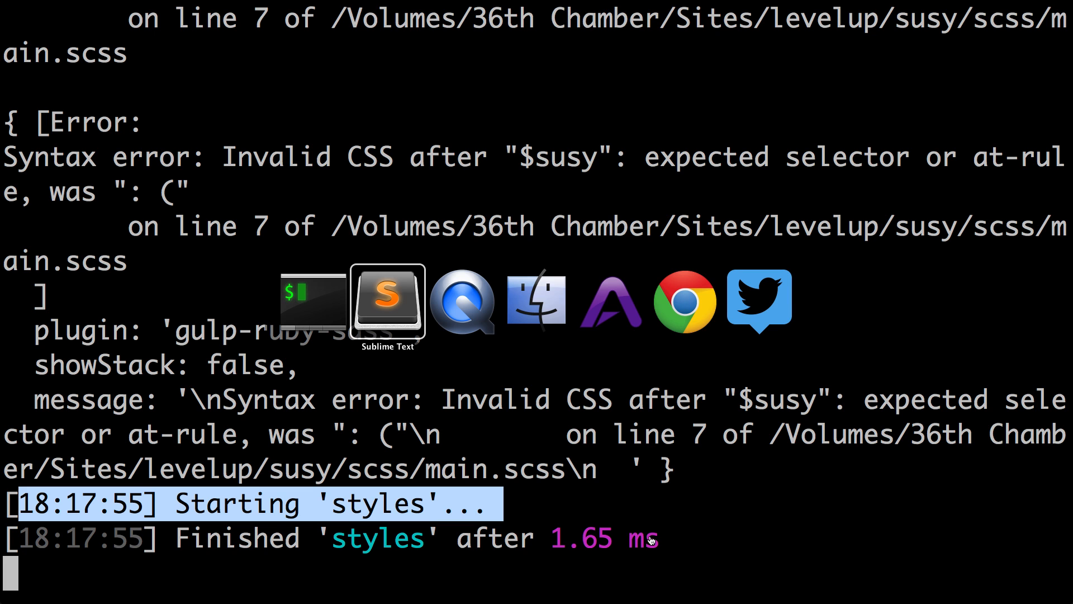
pyautogui.click(388, 301)
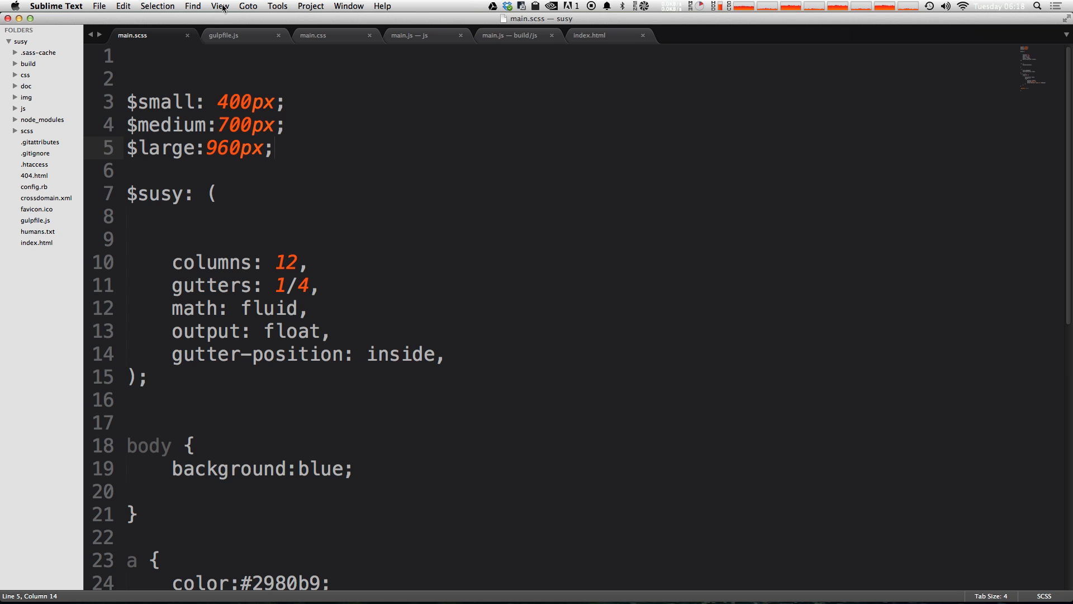
pyautogui.click(232, 35)
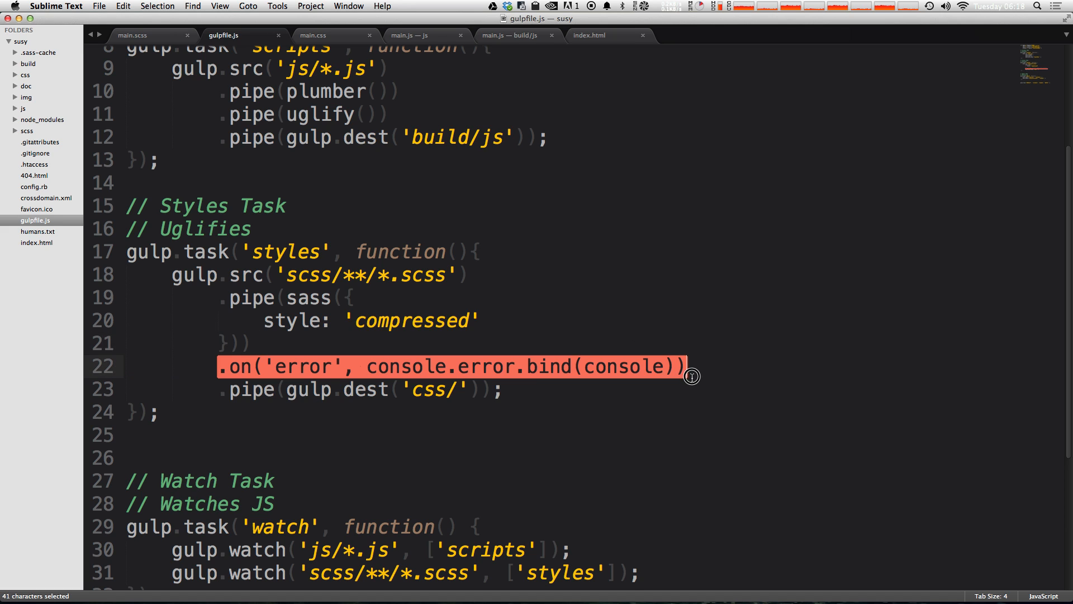
pyautogui.press('cmd+c')
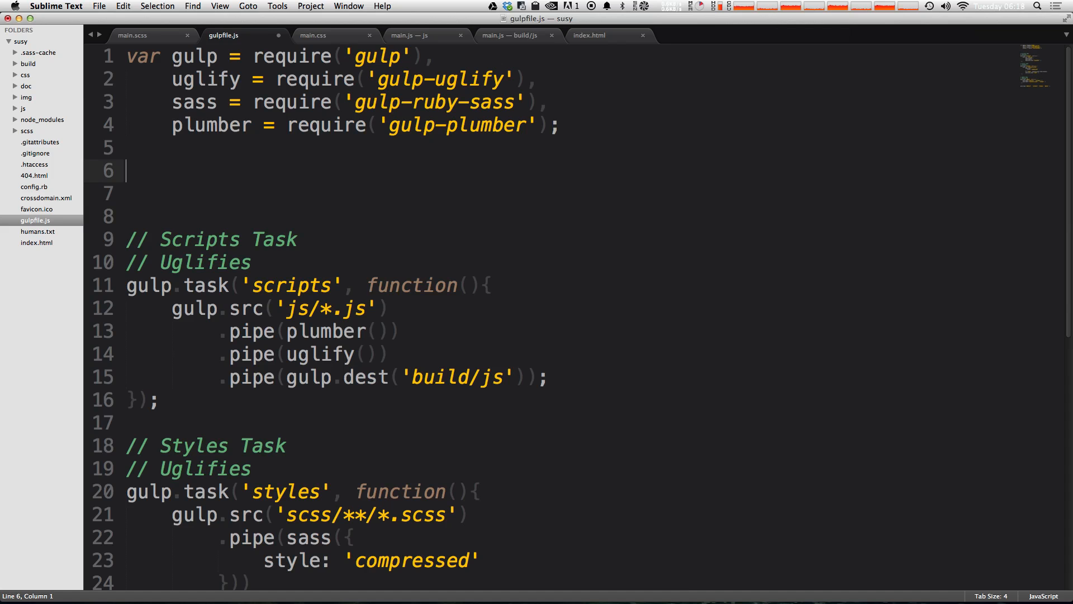
# - Define a function errorLog(error) from the pasted handler, dropping the leftover .on('error', wrapper
pyautogui.write('function err')
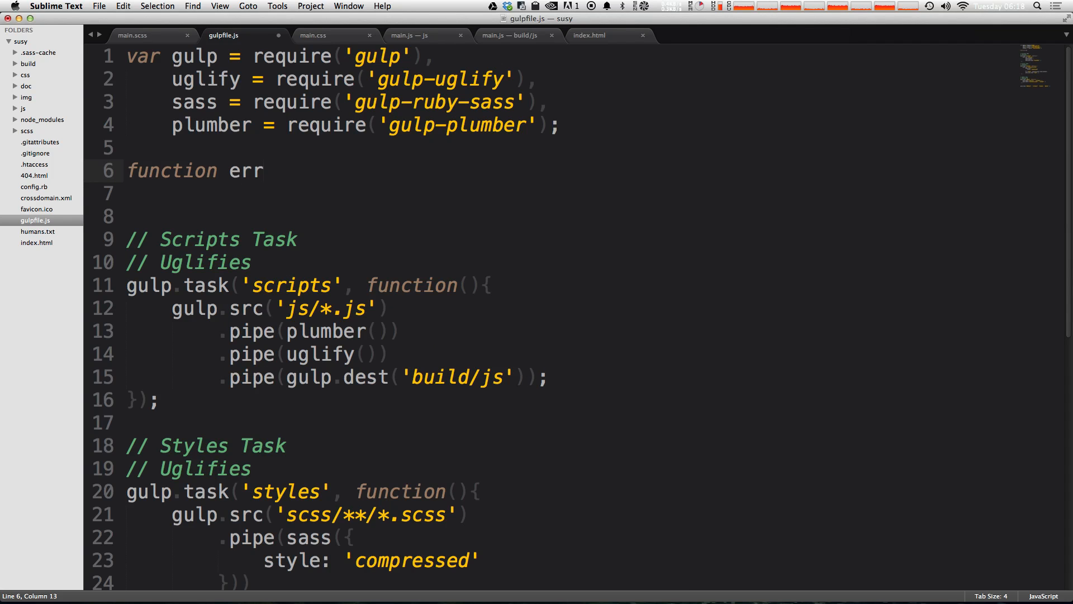
pyautogui.write('orLog')
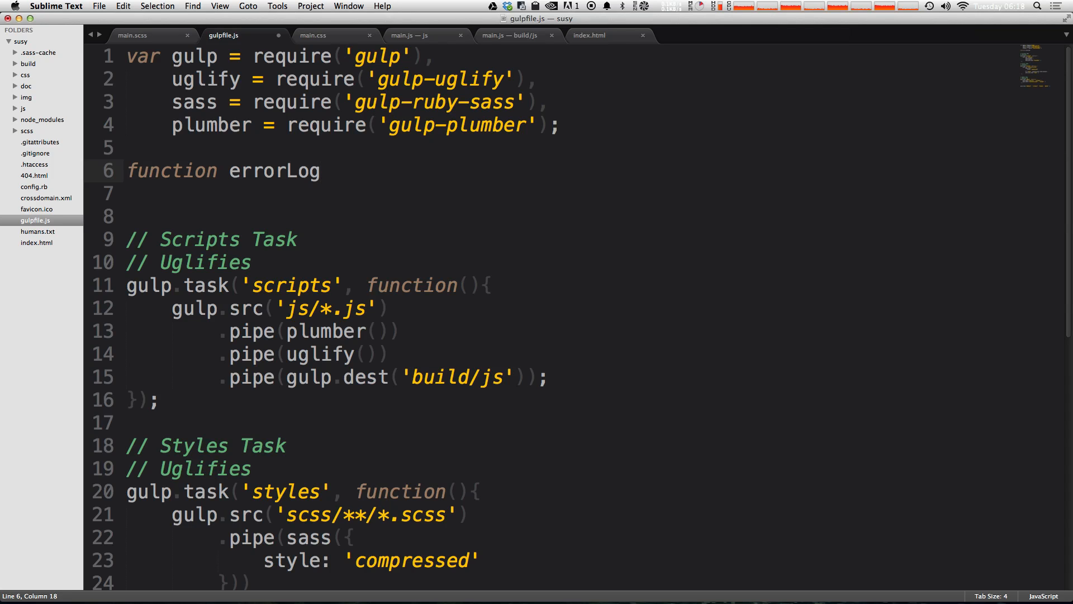
pyautogui.write('()')
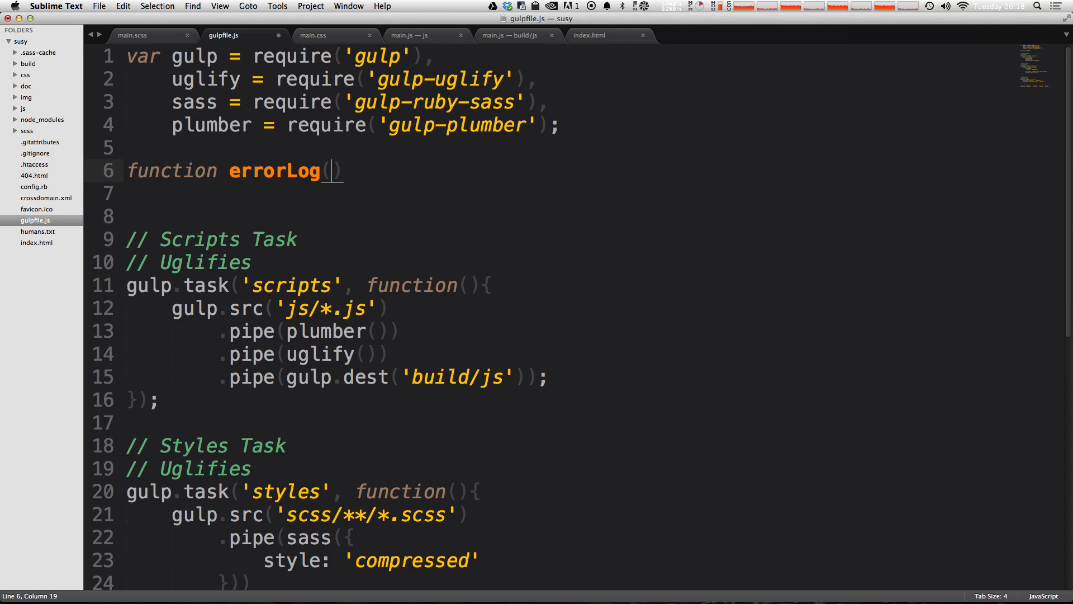
pyautogui.write('ero')
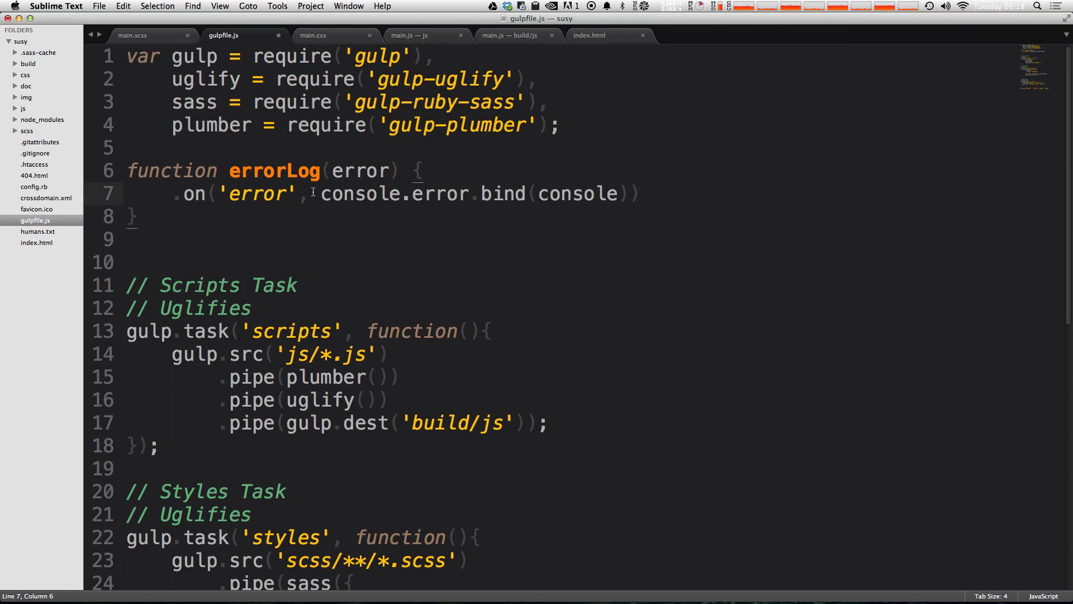
pyautogui.moveTo(172, 194); pyautogui.dragTo(308, 194)
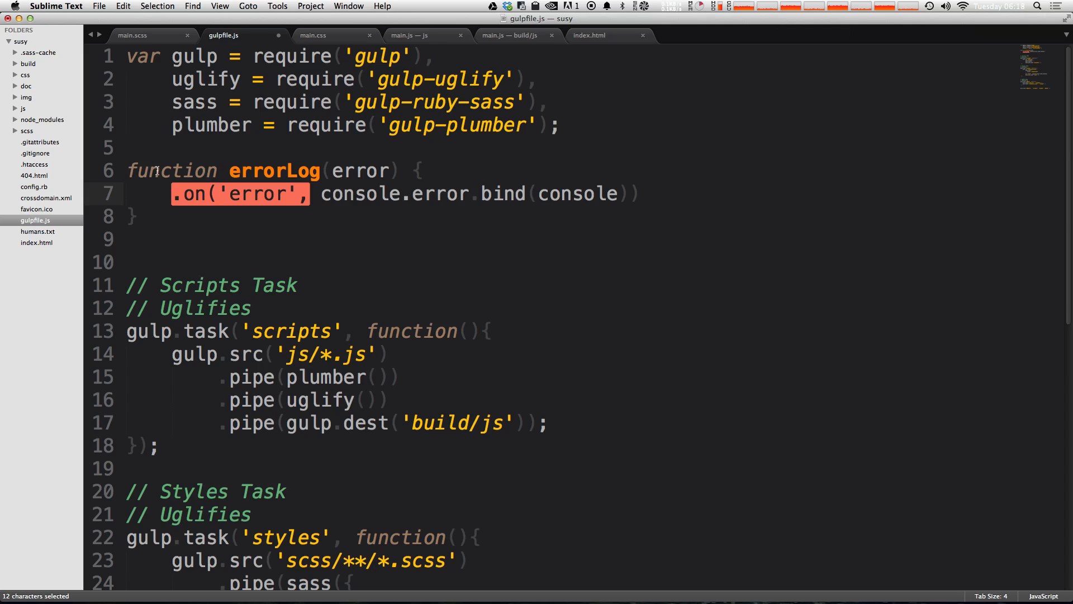
pyautogui.press('Delete')
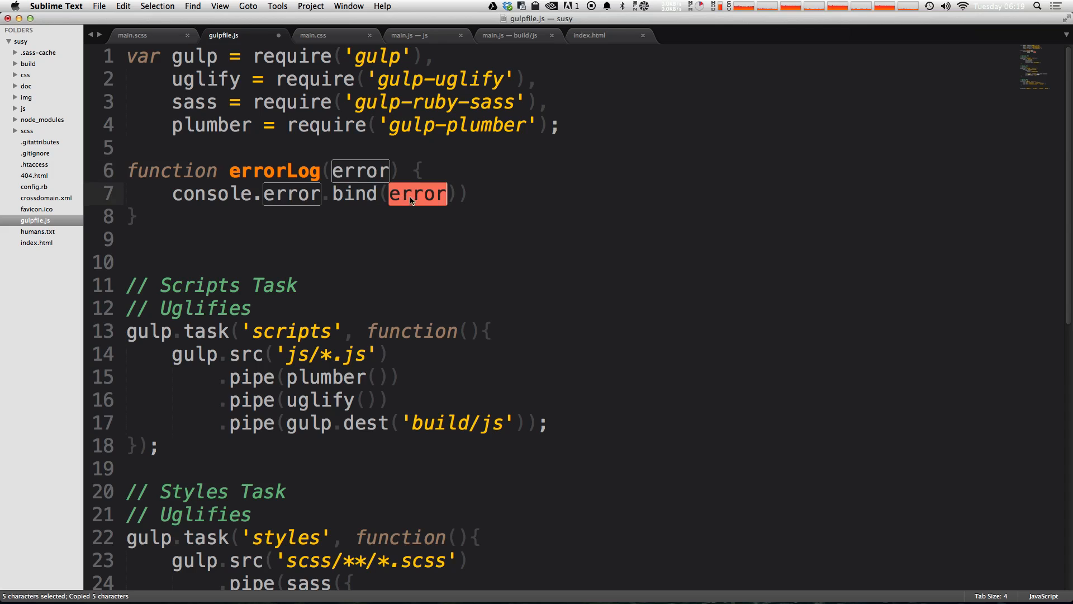
# - Add this.emit('end') inside errorLog and save gulpfile.js
pyautogui.click(481, 195)
pyautogui.write(';')
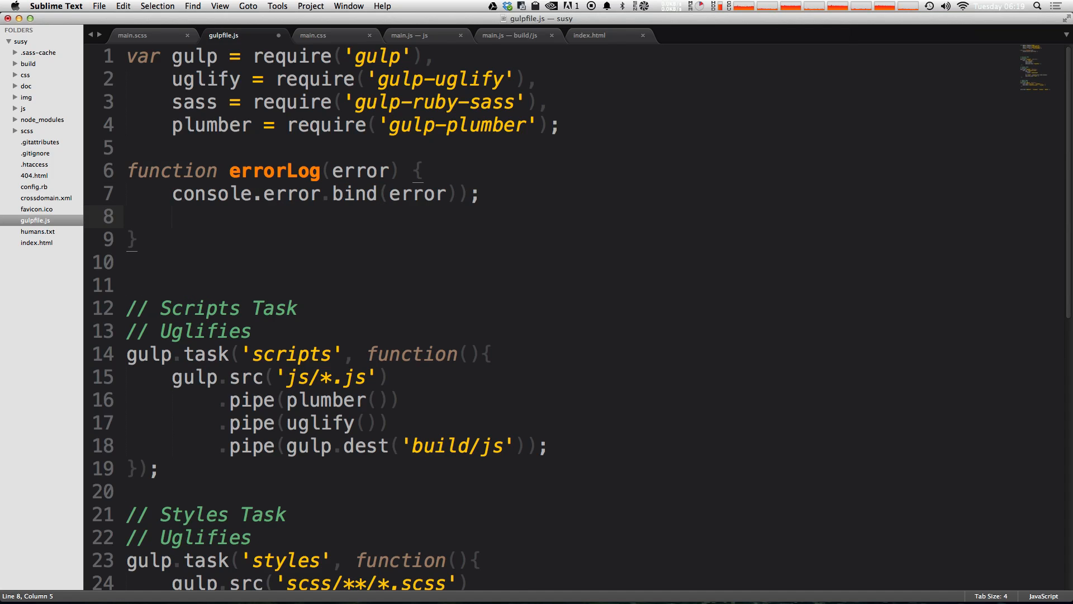
pyautogui.write('this.')
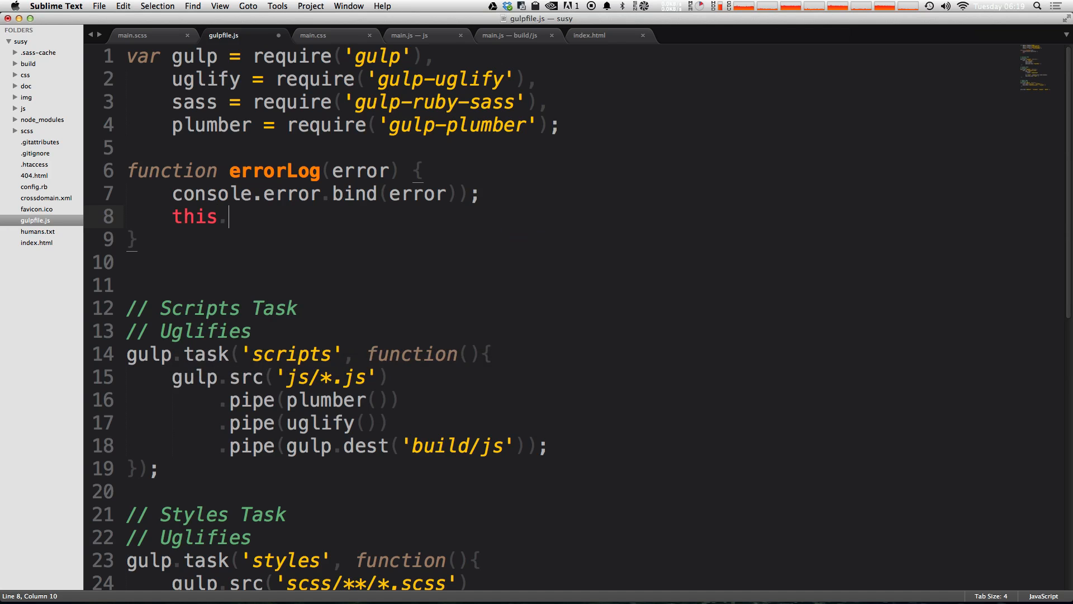
pyautogui.write('emit')
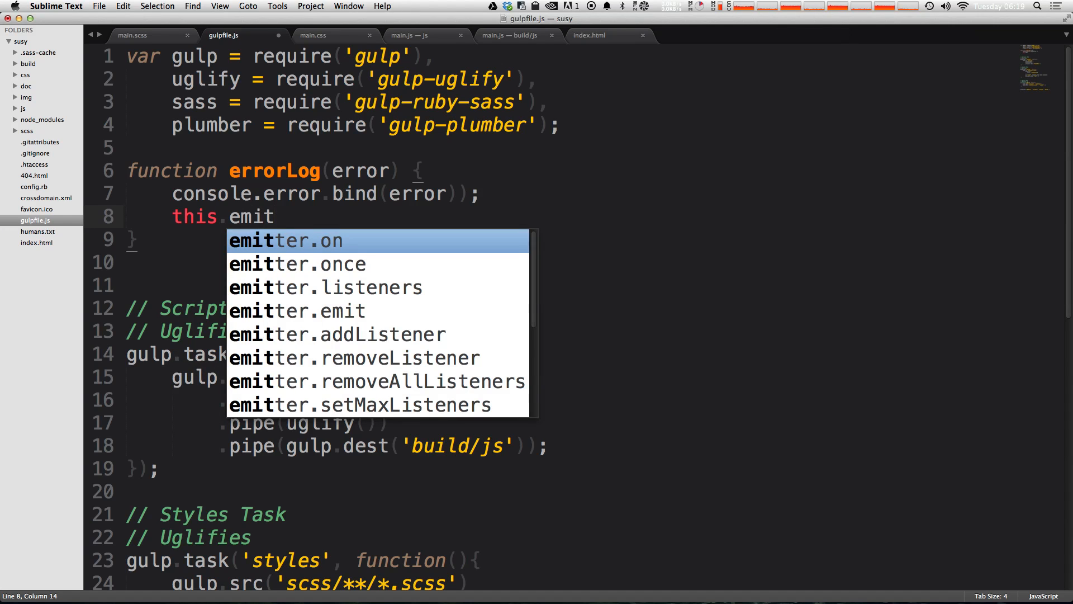
pyautogui.write("('end');")
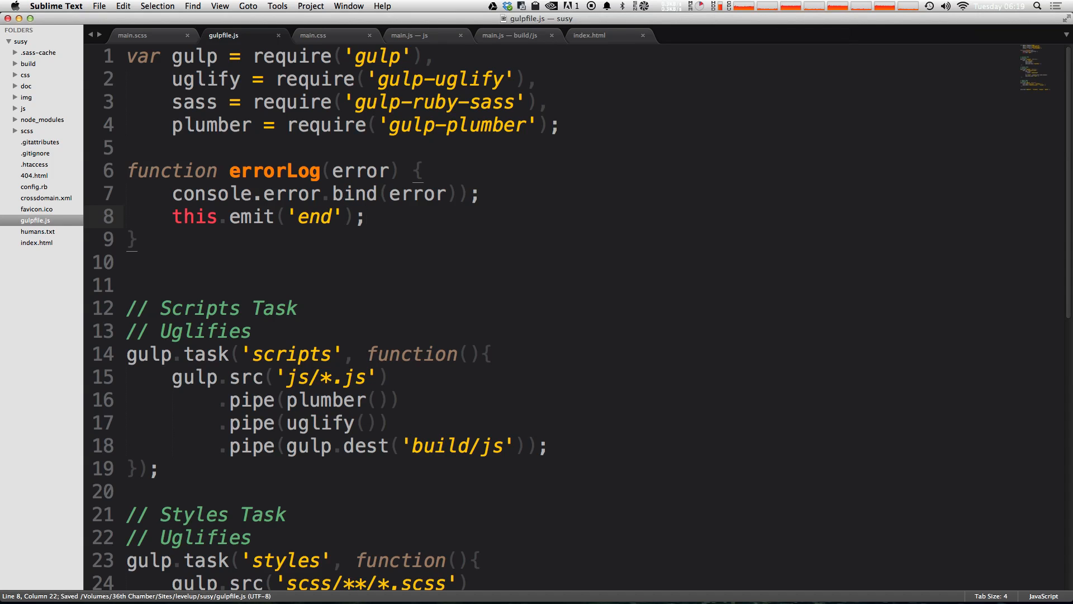
pyautogui.moveTo(293, 200)
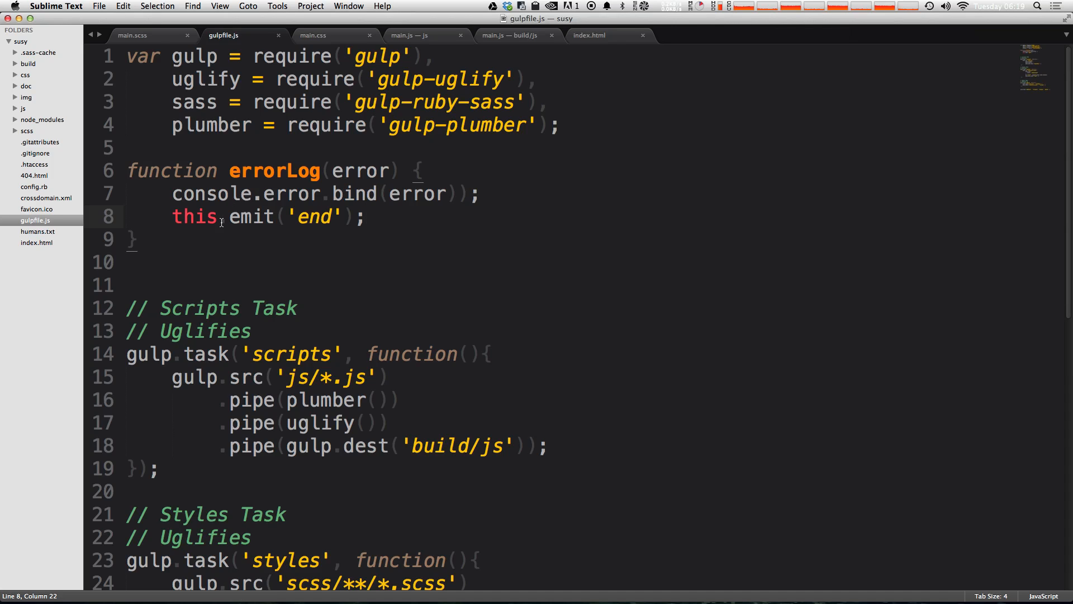
pyautogui.press('cmd+s')
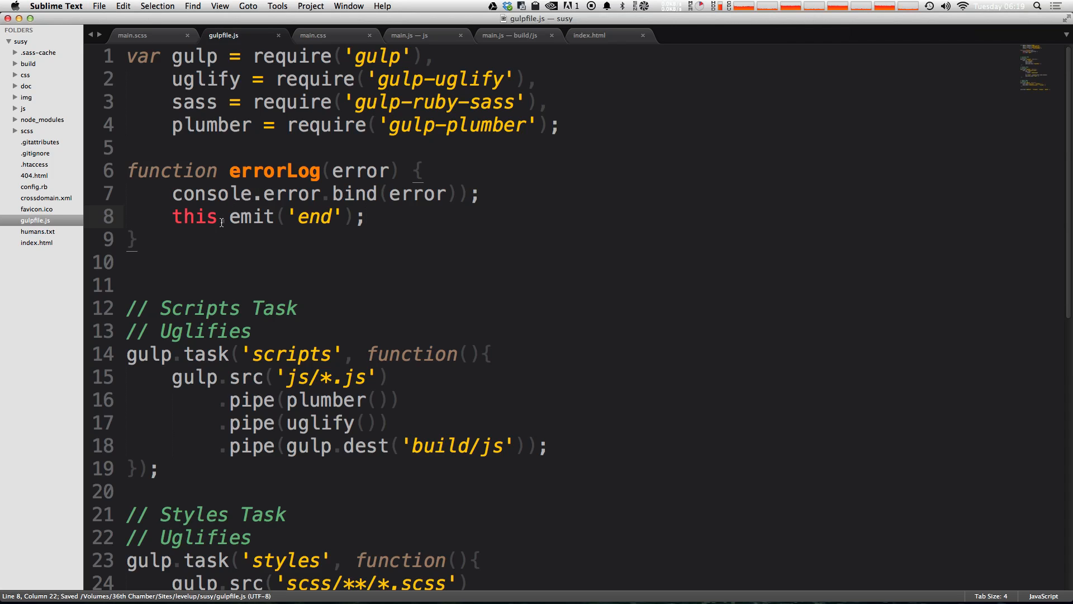
# - Pass errorLog to the styles task's .on('error') instead of console.error.bind(console), save, and go to iTerm
pyautogui.doubleClick(283, 172)
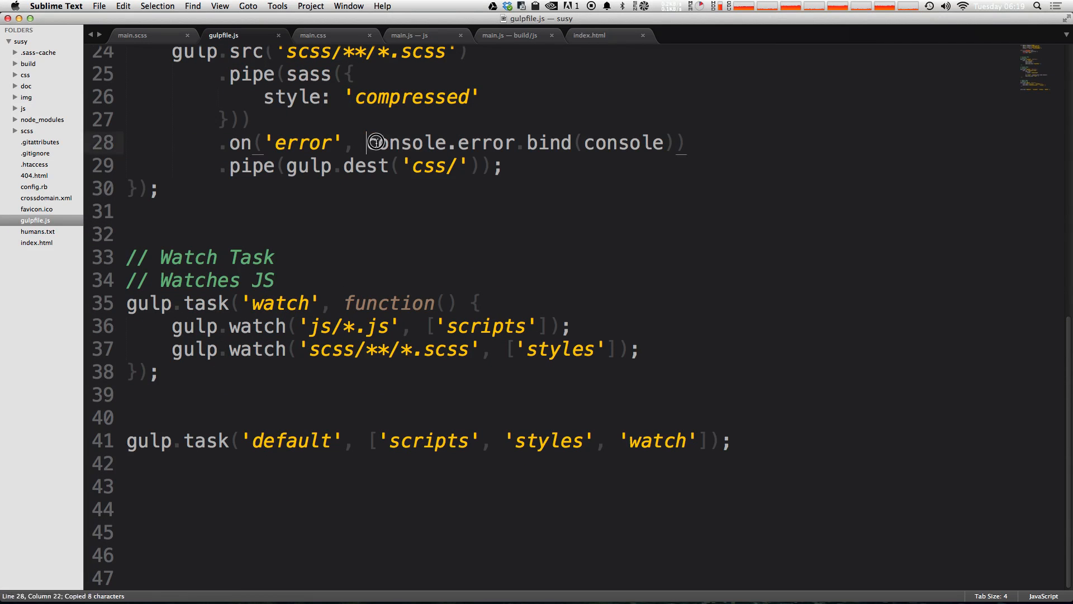
pyautogui.write('errorLog)')
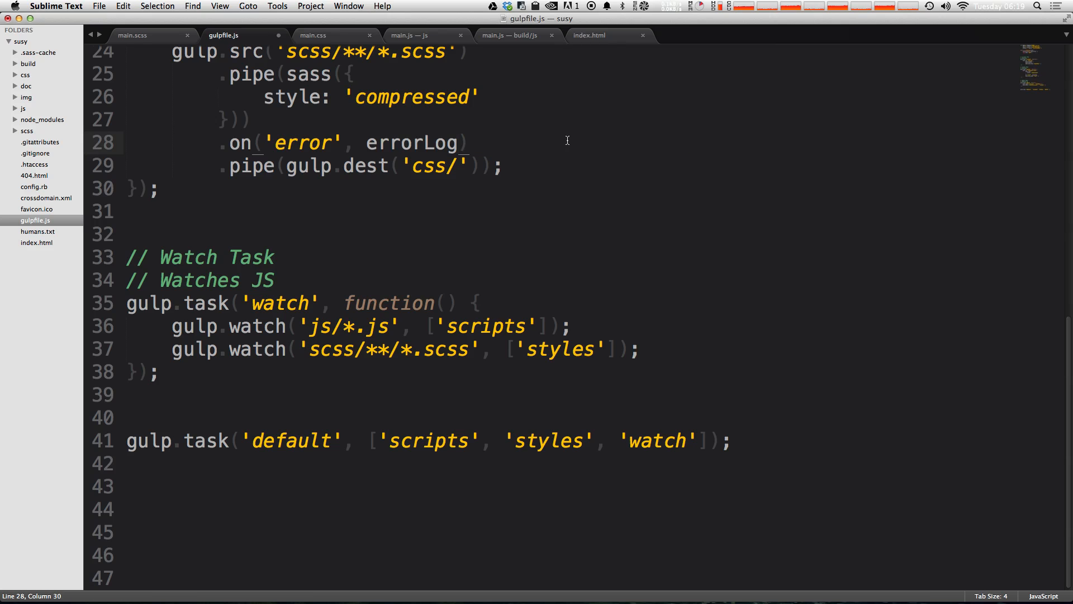
pyautogui.press('cmd+s')
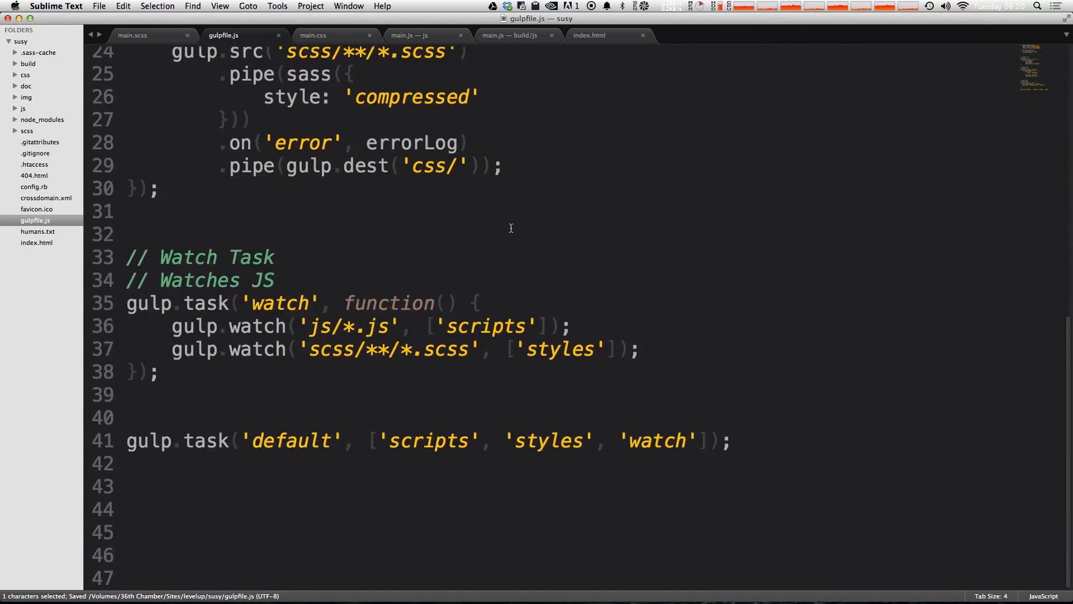
pyautogui.press('cmd+tab')
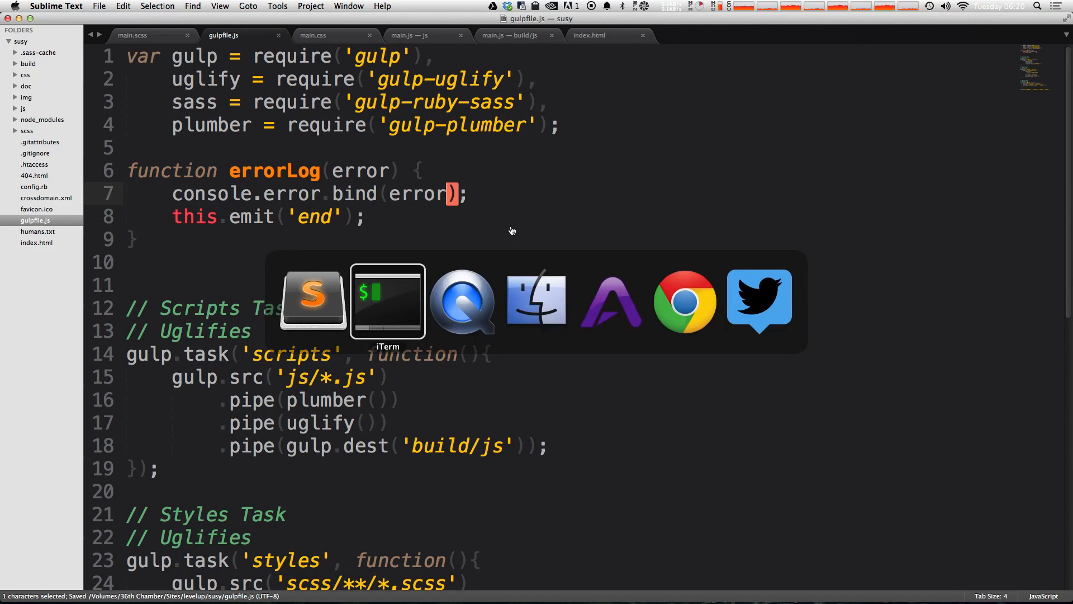
# - After gulp watch flags the line-4 error, fix $small to 400px in main.scss and return to gulpfile.js
pyautogui.click(387, 300)
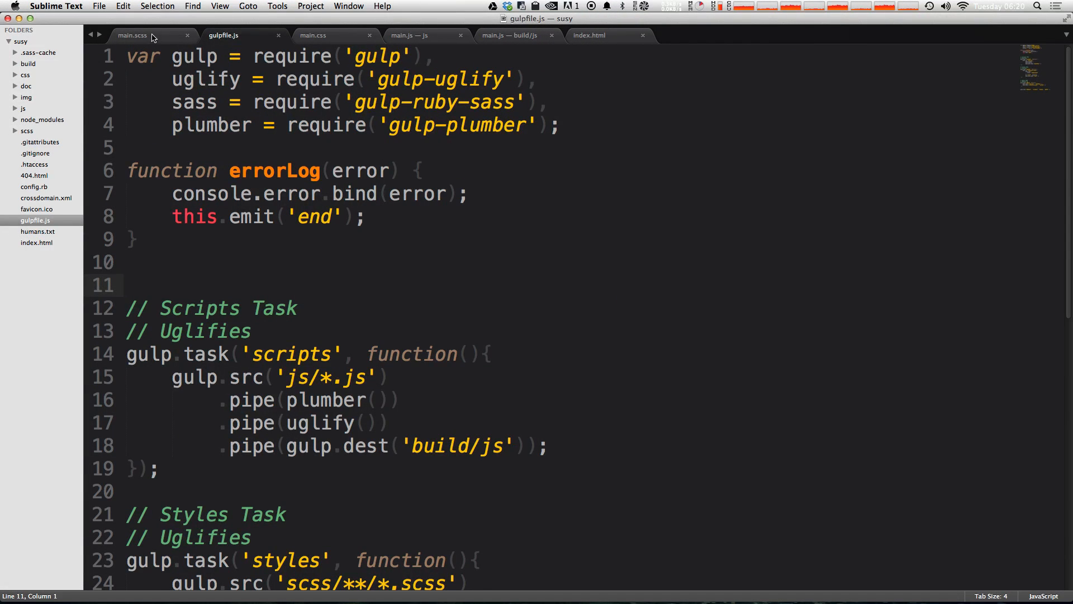
pyautogui.click(140, 35)
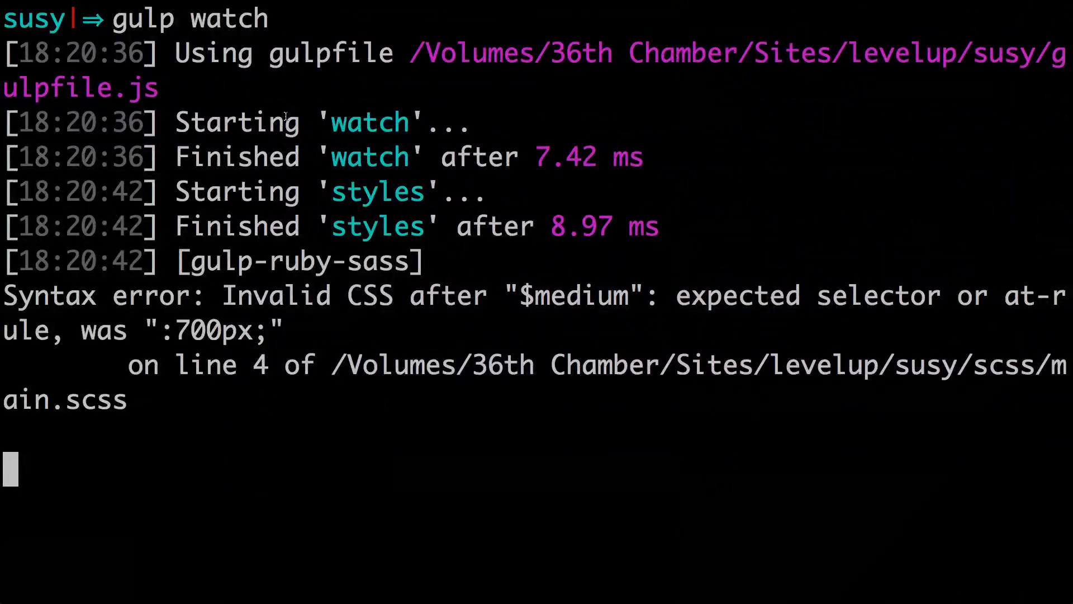
pyautogui.doubleClick(262, 365)
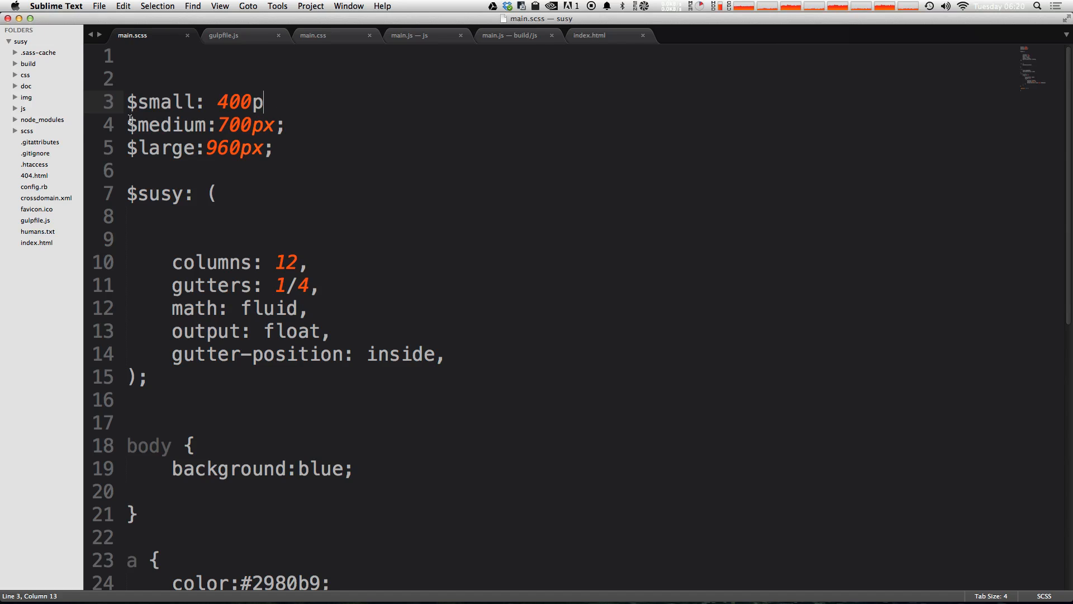
pyautogui.write('x;')
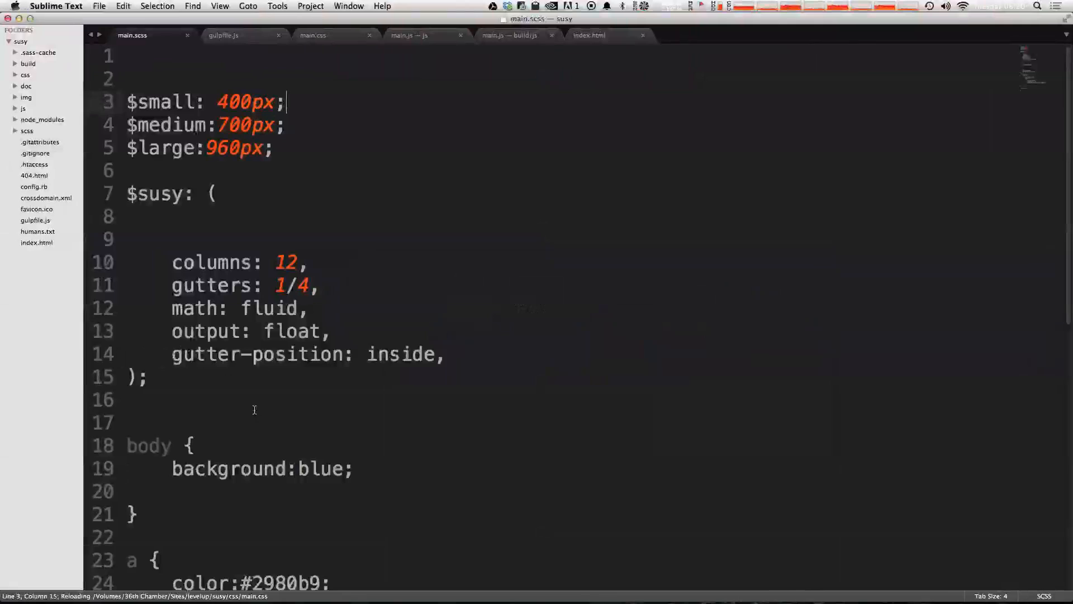
pyautogui.click(230, 35)
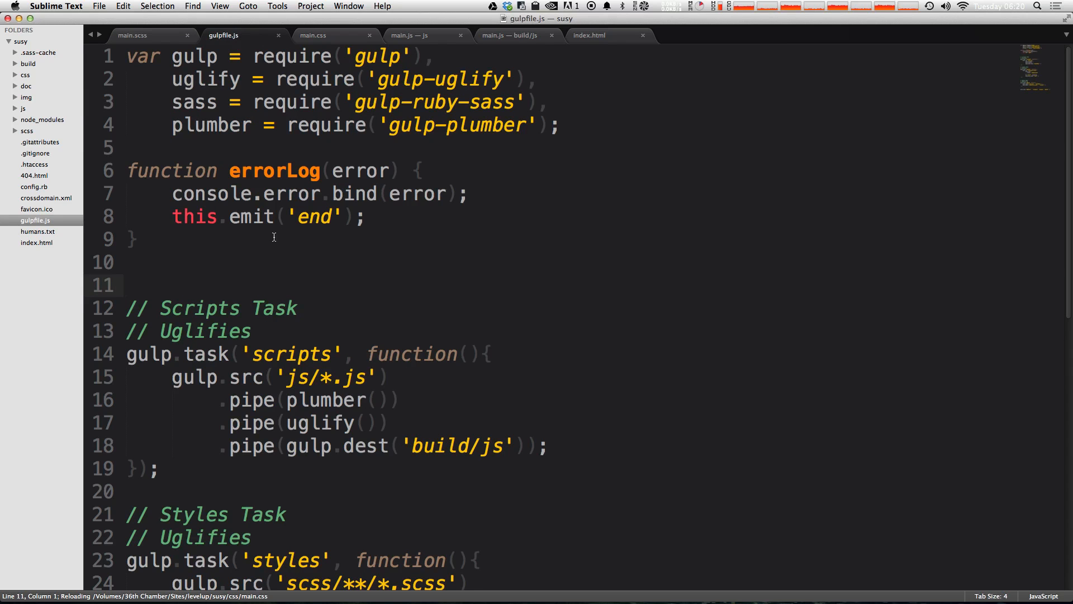
pyautogui.scroll(-3)
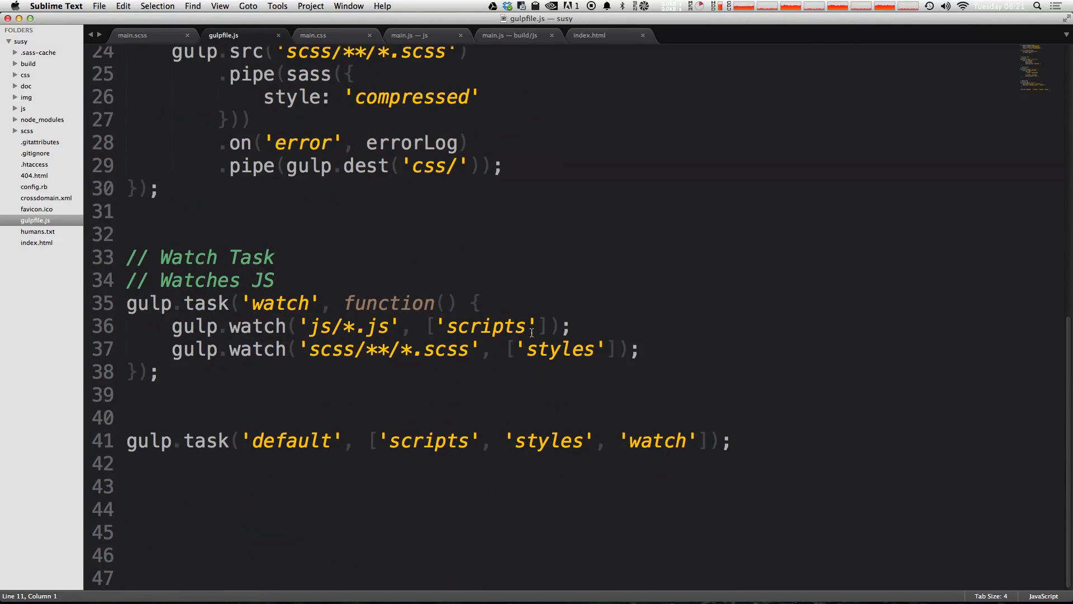
# - Replace .pipe(plumber()) in the scripts task with .on('error', errorLog) after uglify and save
pyautogui.moveTo(471, 142); pyautogui.dragTo(171, 166)
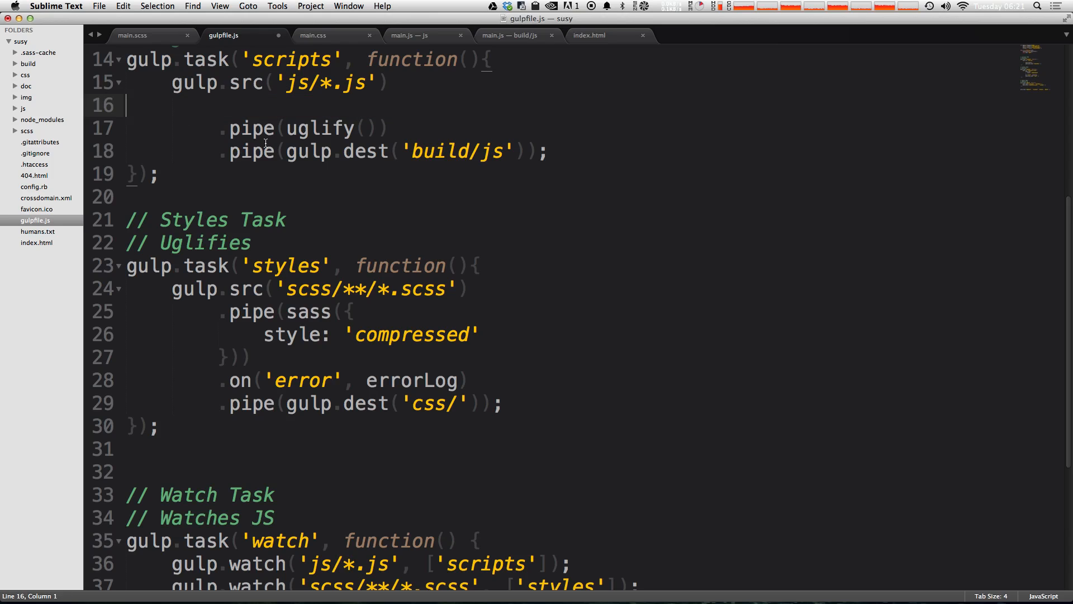
pyautogui.press('Backspace')
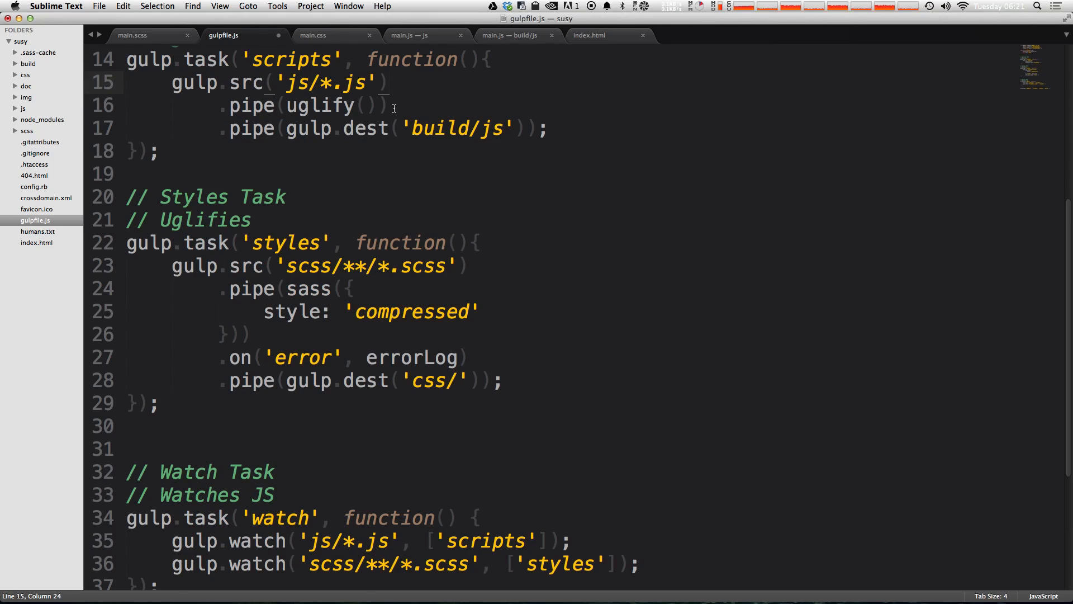
pyautogui.write('b')
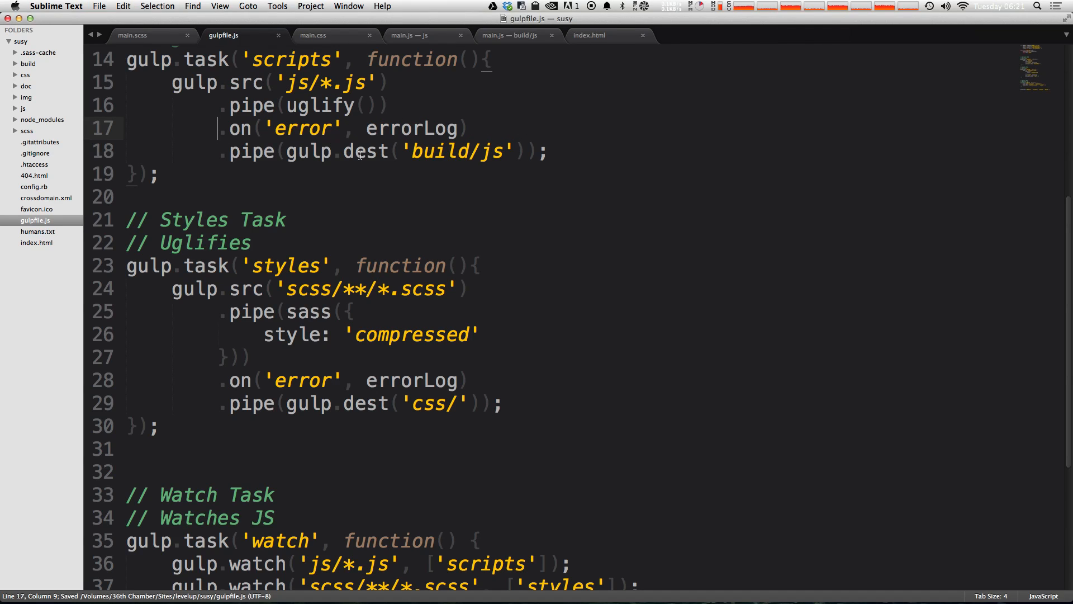
pyautogui.moveTo(329, 237)
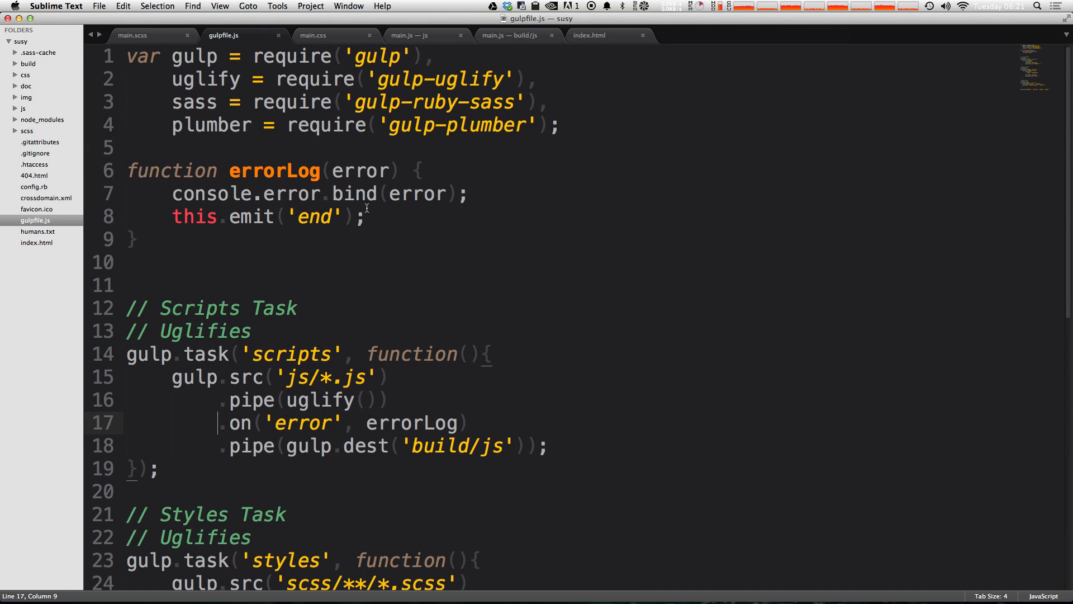
# - Remove the gulp-plumber require so the list ends at sass, then open main.scss and main.js
pyautogui.click(548, 126)
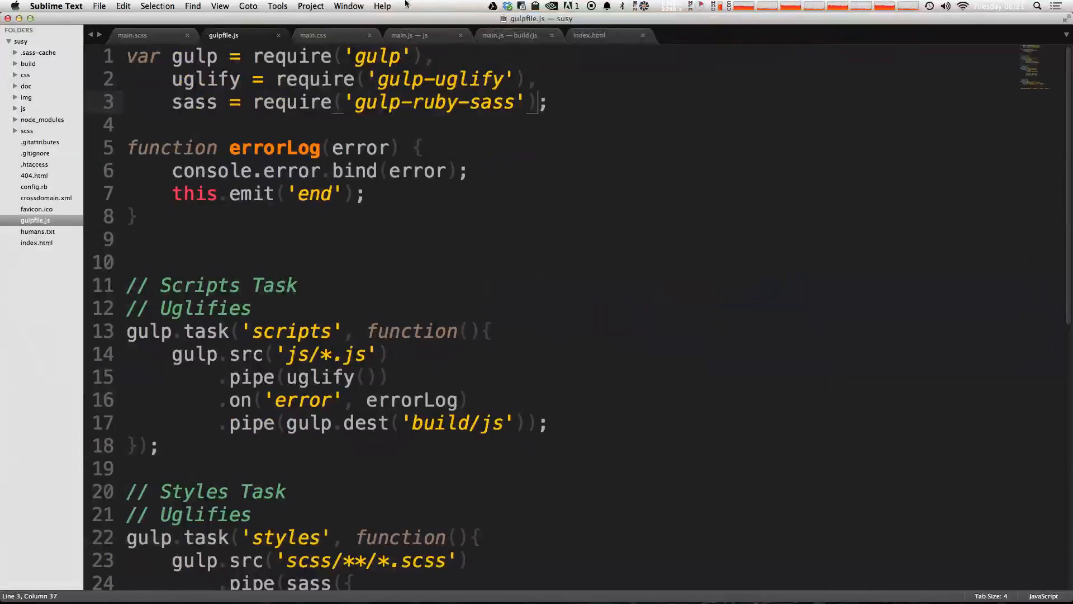
pyautogui.click(137, 34)
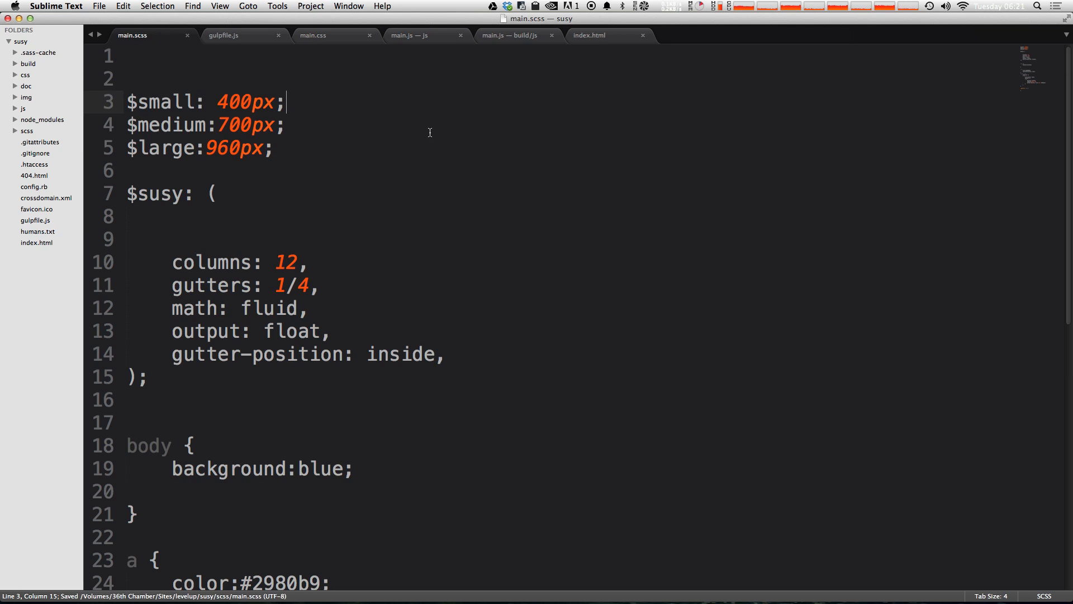
pyautogui.click(417, 35)
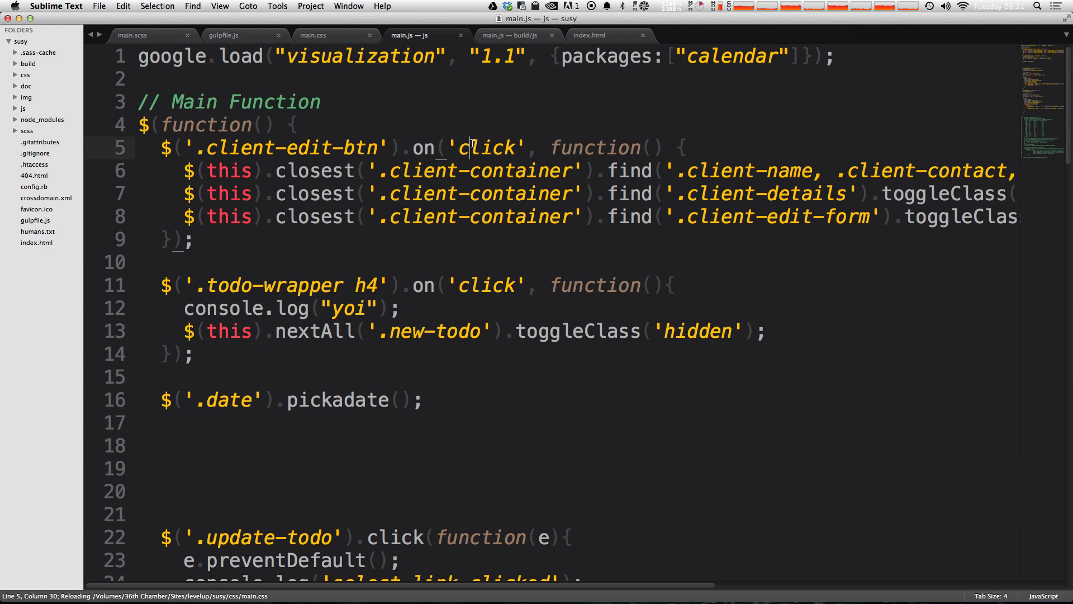